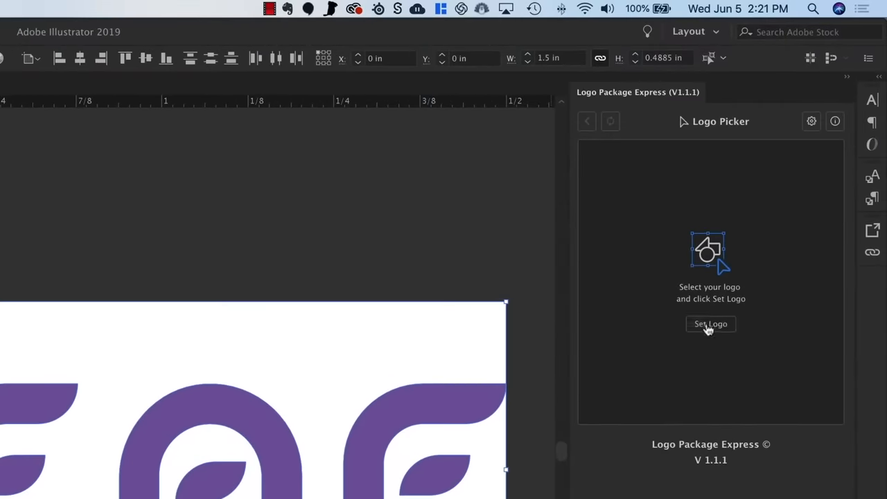
Assign the main logo and tagline artwork, then generate and export the print logo variations.
click(709, 324)
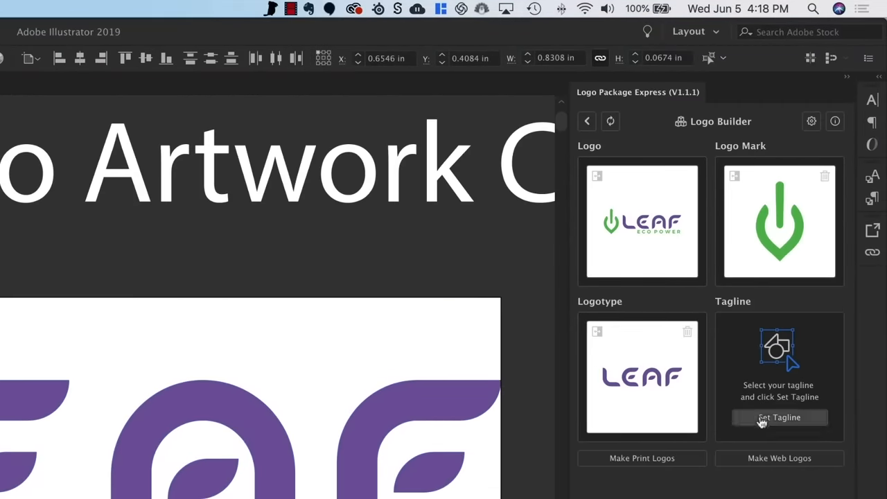
click(779, 417)
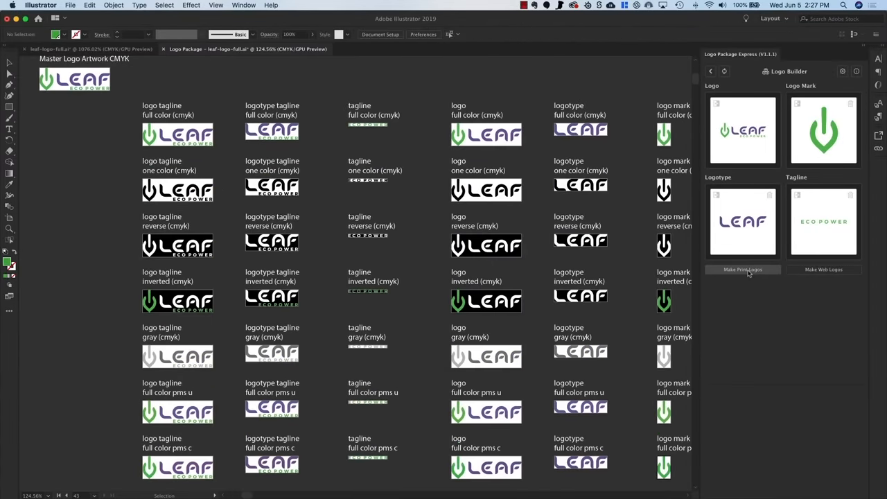
click(743, 268)
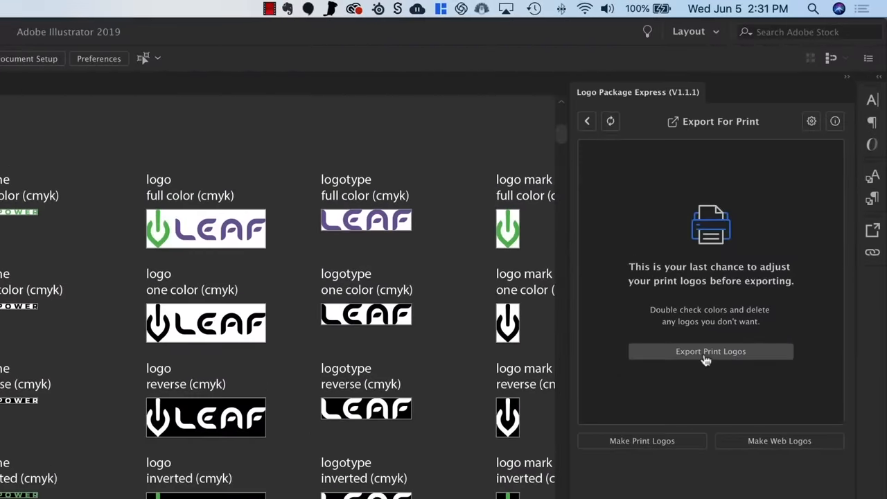
click(709, 352)
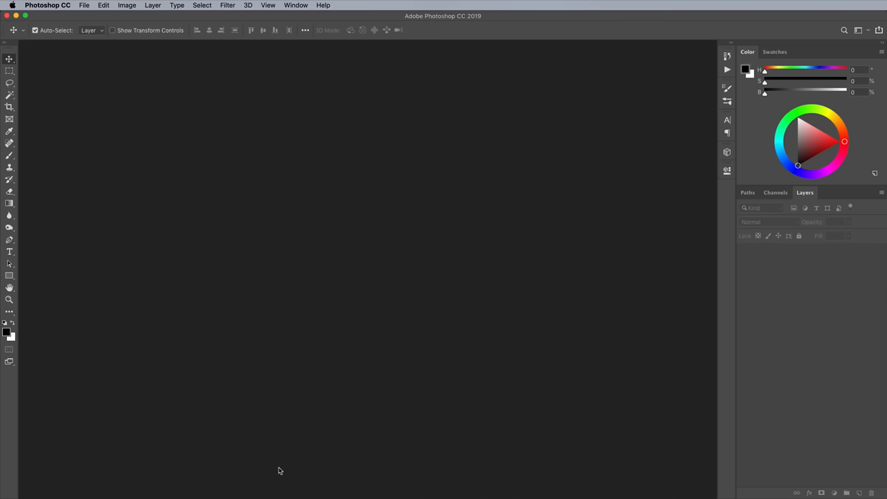
mouse_move(83, 7)
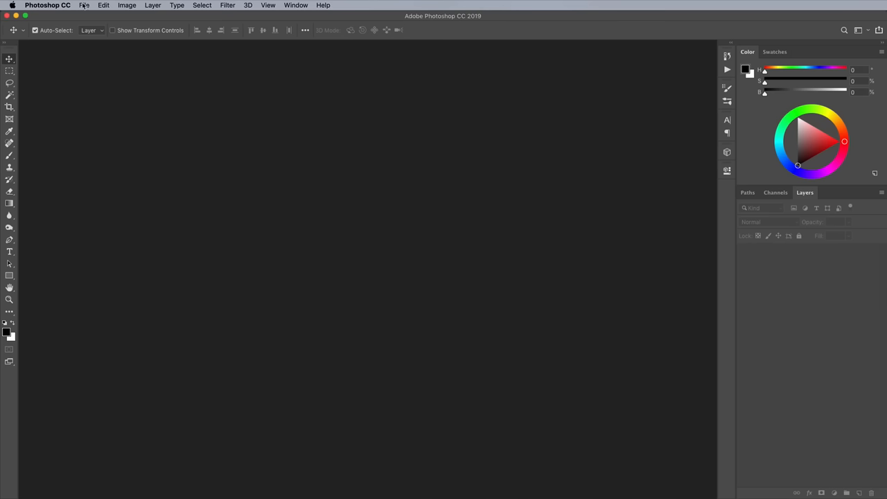
Create a new 1000-pixel-wide blank white document in RGB Color mode.
click(83, 5)
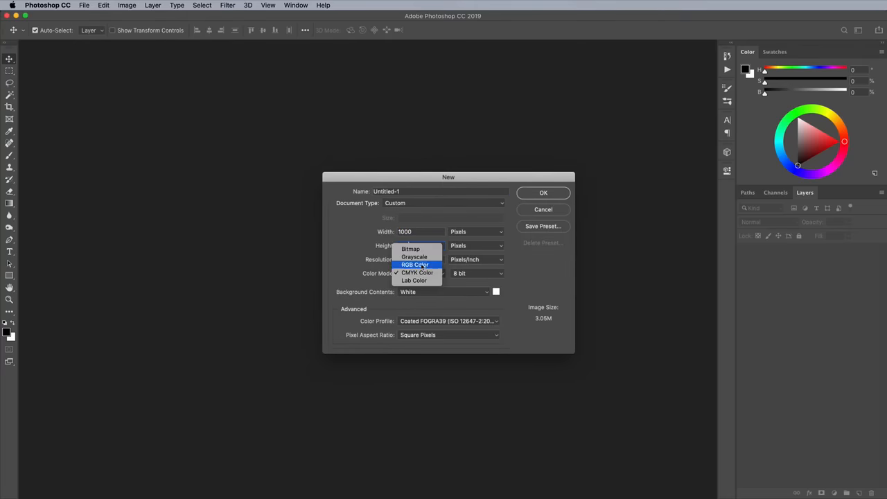
click(543, 191)
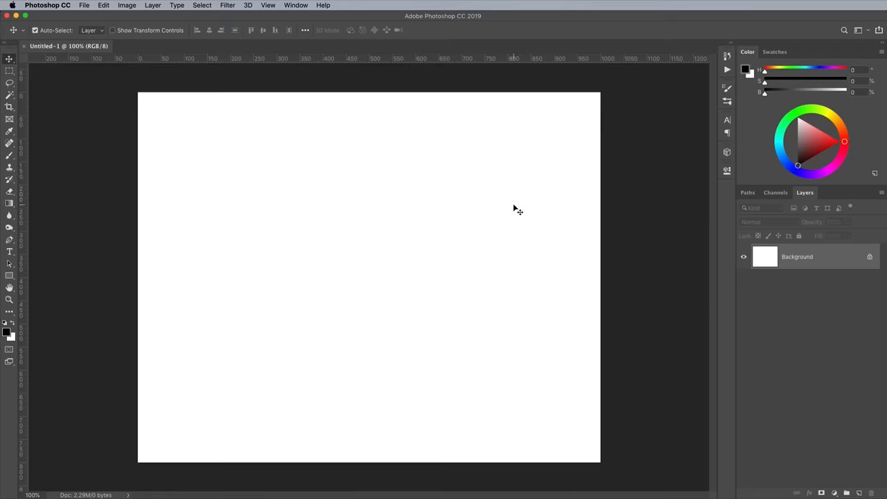
Sketch the rough rhino horn and head with the Brush tool on a new empty layer.
click(9, 156)
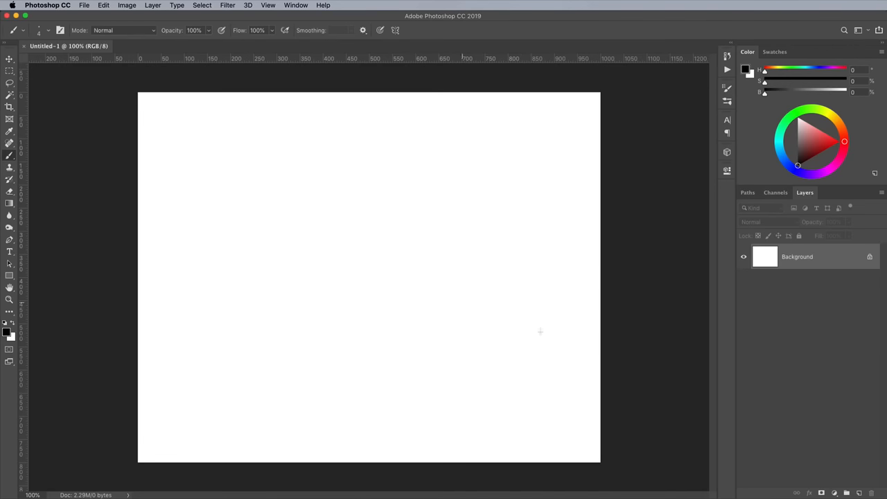
click(845, 493)
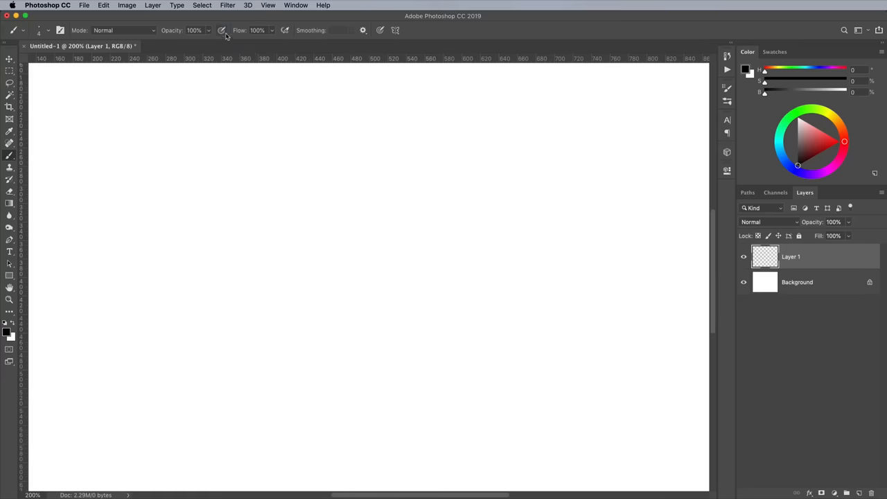
mouse_move(313, 246)
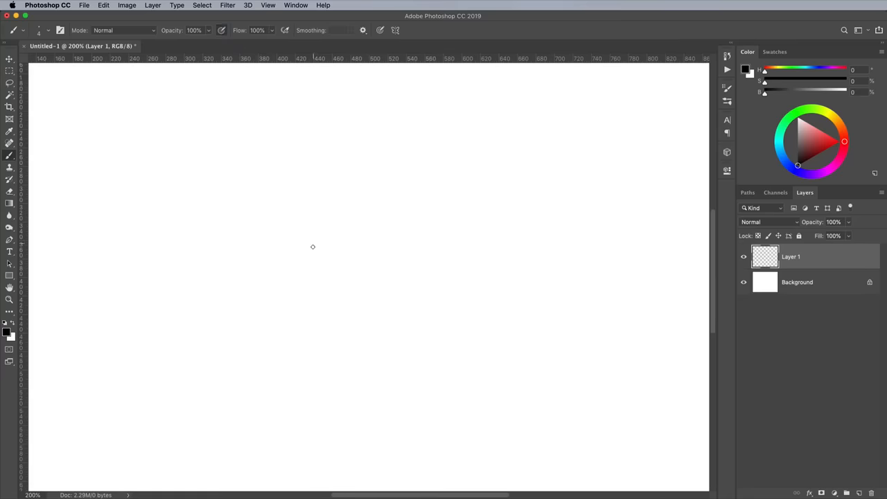
drag(298, 205, 286, 263)
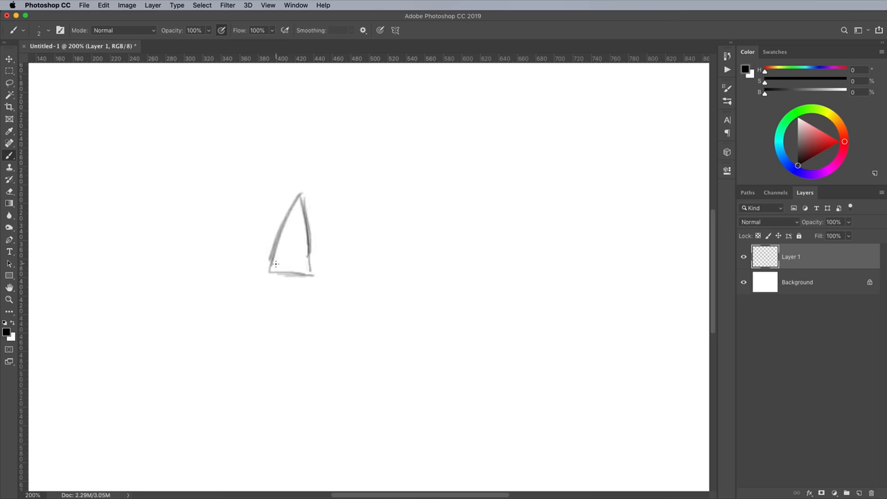
drag(291, 263, 450, 194)
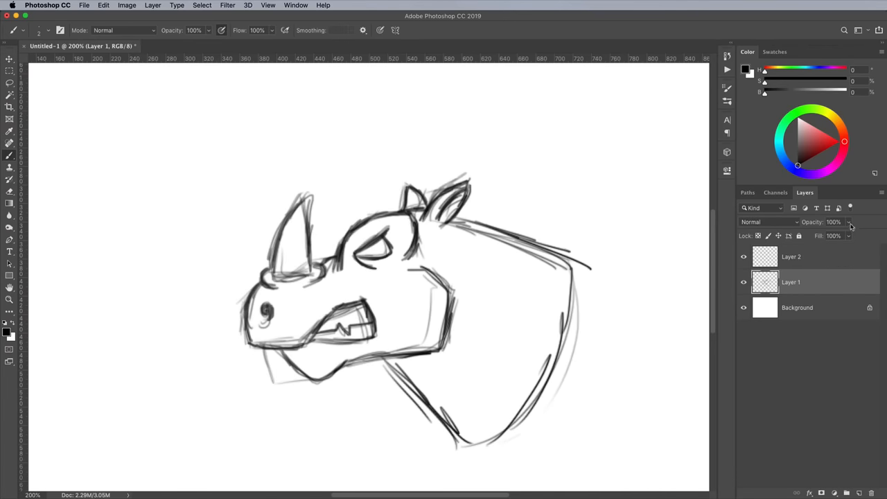
Fade the sketch layer, tune the brush for inking and ink a bold outline around the horn.
click(790, 256)
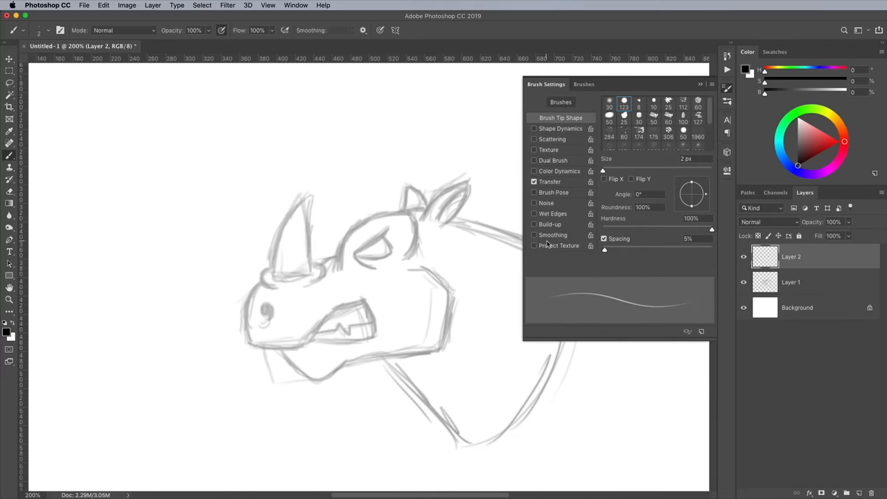
click(560, 127)
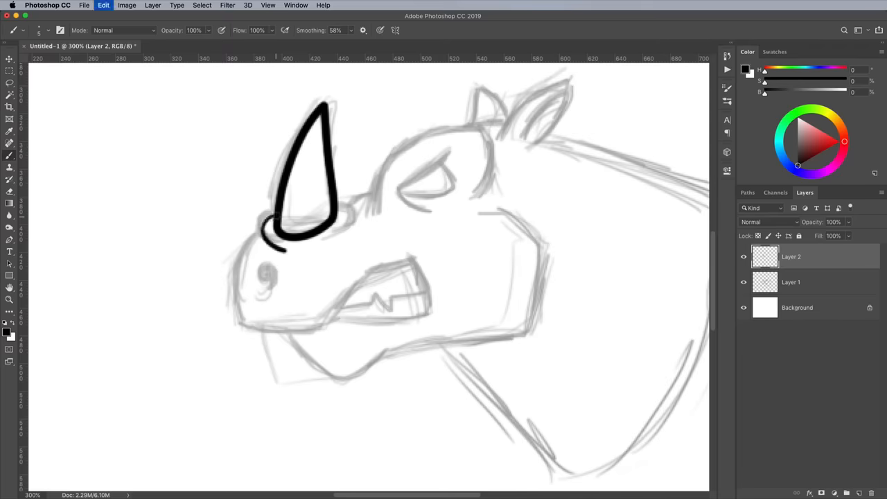
drag(266, 247, 340, 221)
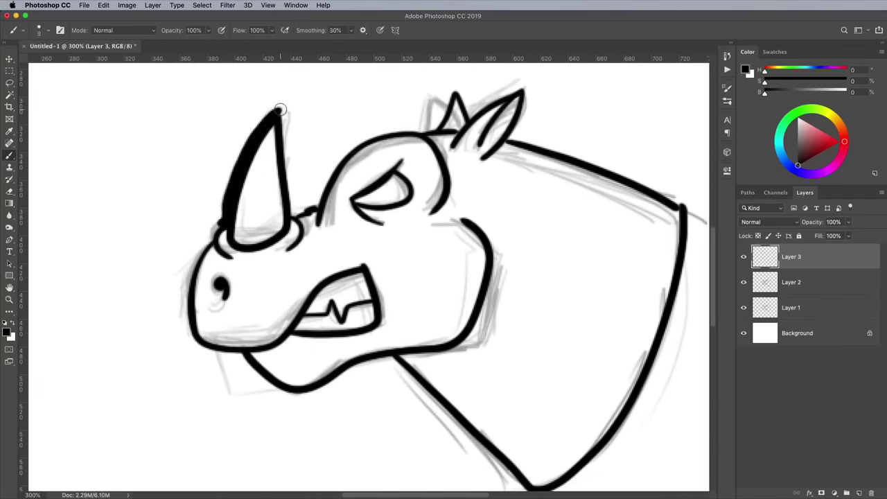
Ink the horn tip and snout outline, then thicken the outline along the neck.
drag(280, 108, 460, 97)
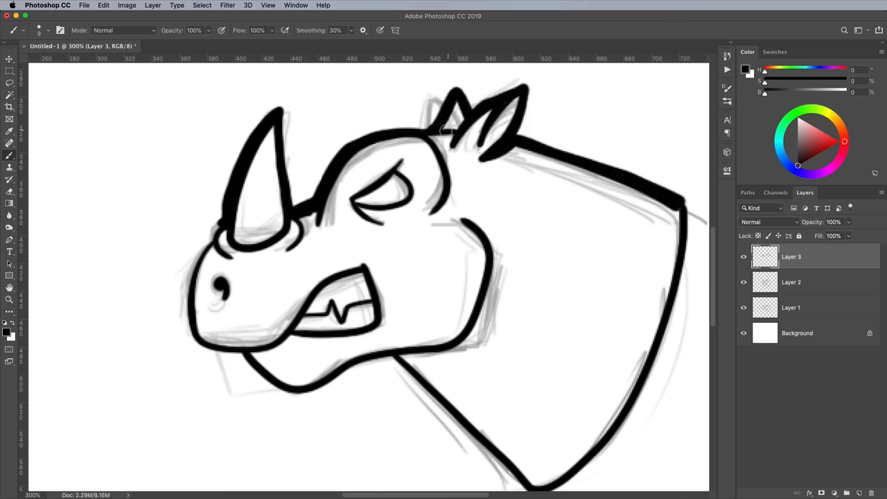
drag(446, 127, 355, 205)
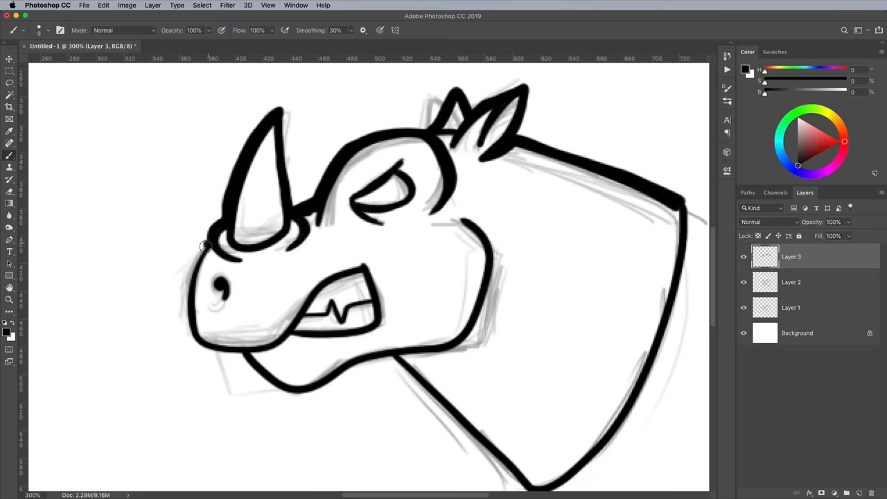
scroll(down, 3)
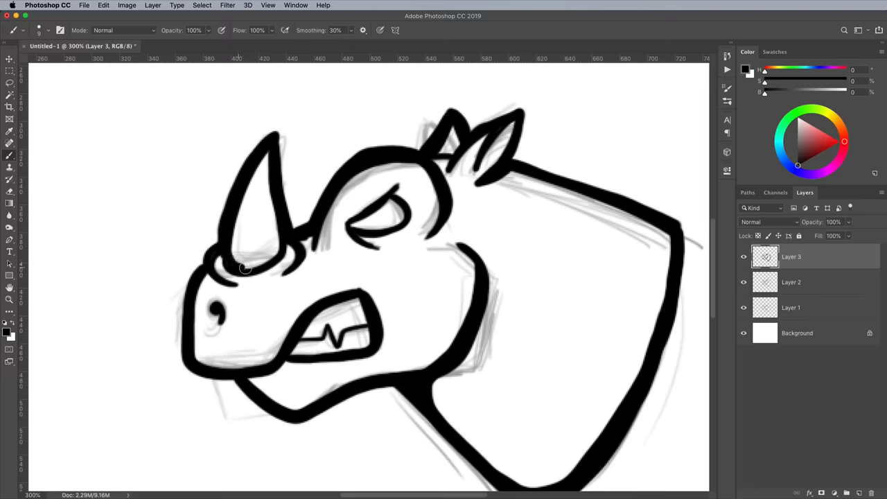
drag(247, 269, 263, 219)
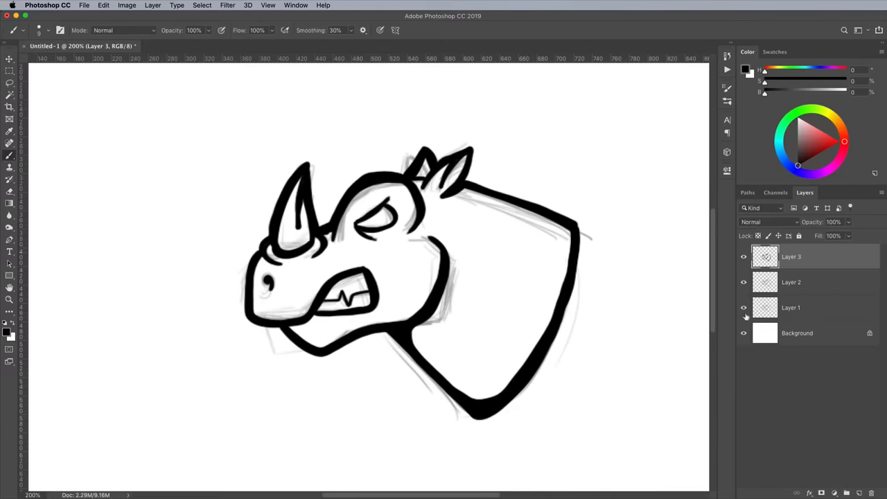
Hide both rough sketch layers so only the clean black rhino line art shows.
click(743, 308)
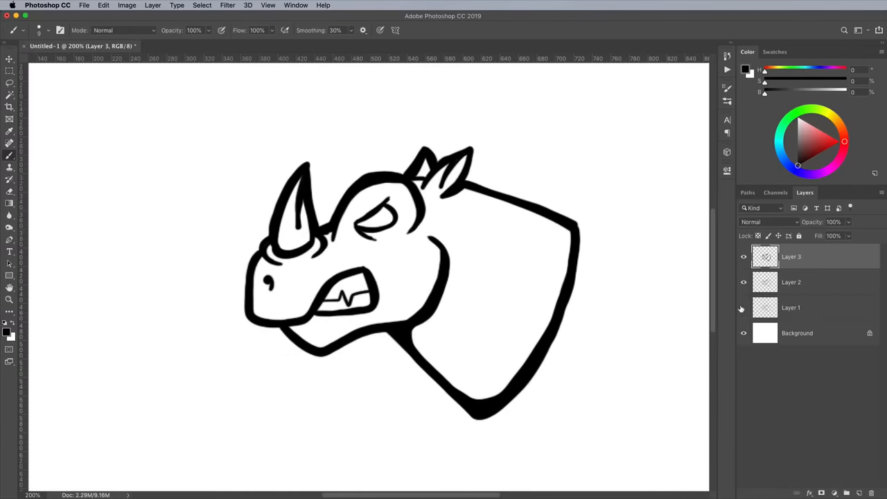
click(743, 308)
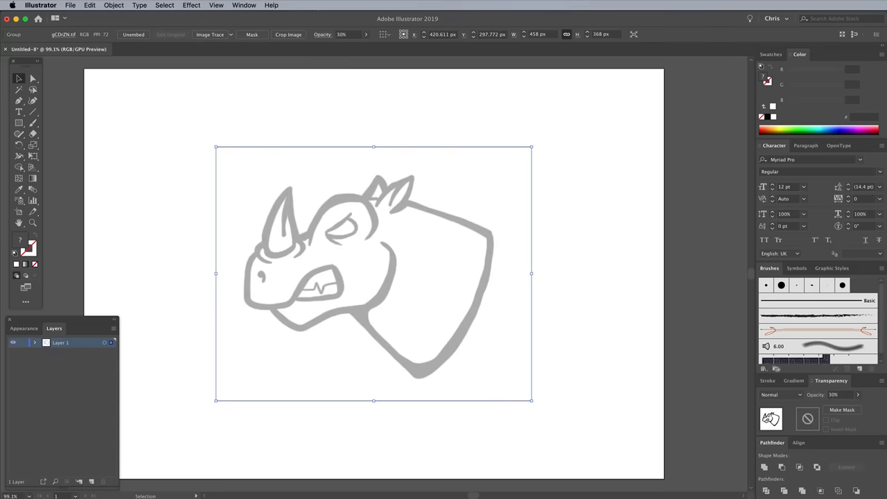
mouse_move(188, 62)
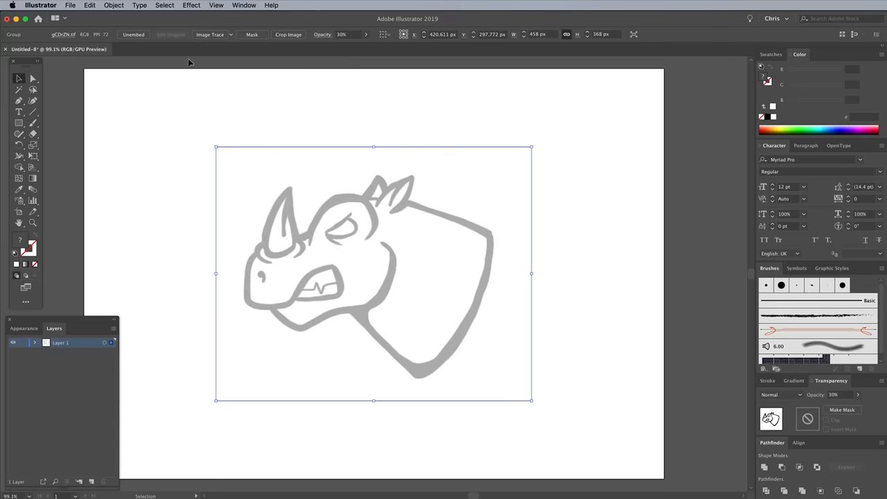
Place the inked rhino image as a faded guide and ready the Pen tool for tracing.
click(114, 5)
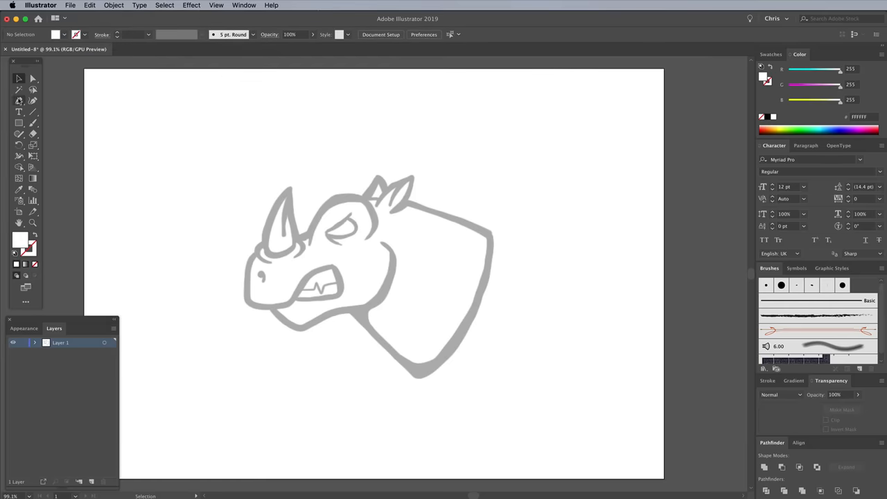
click(19, 100)
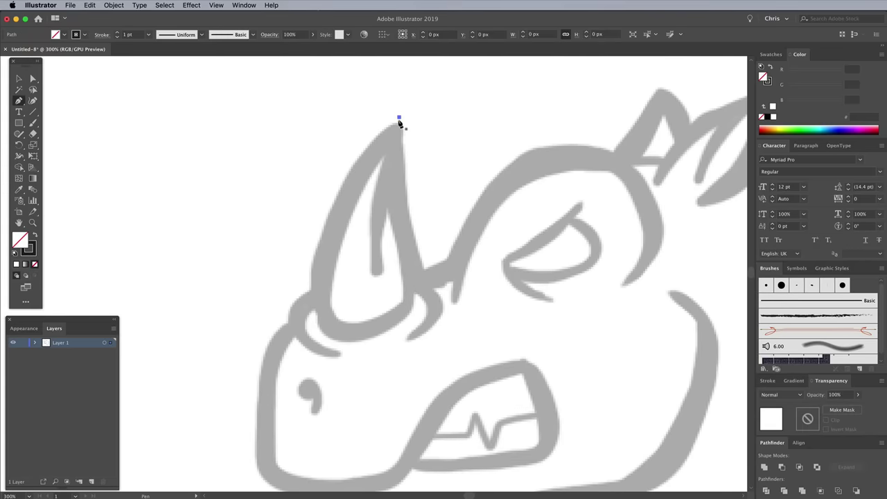
Trace the rhino outline from the horn tip around the ears and down the neck.
click(305, 385)
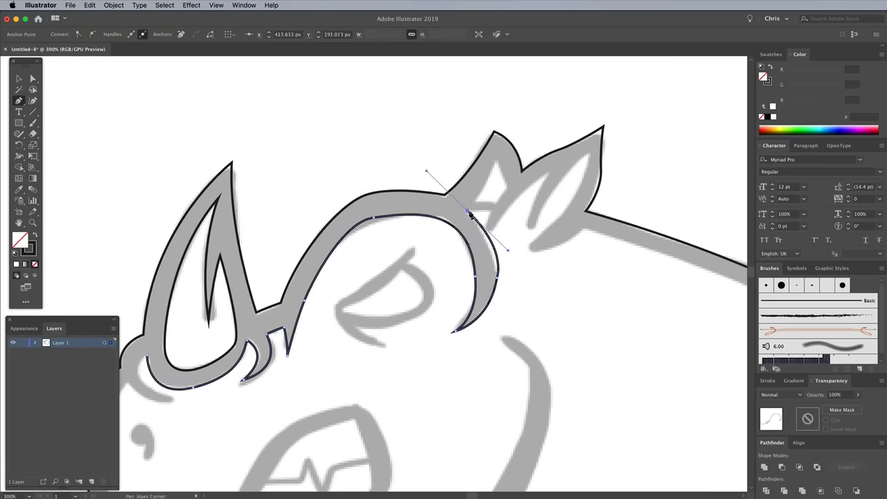
click(593, 164)
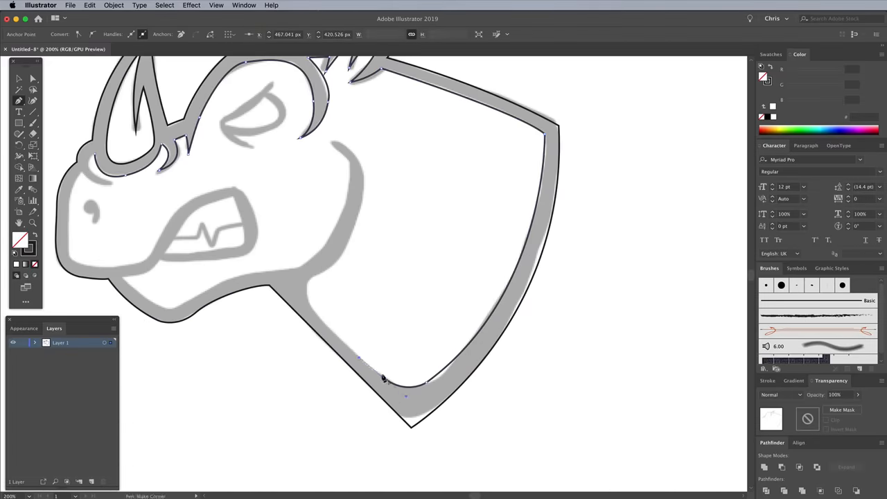
click(254, 274)
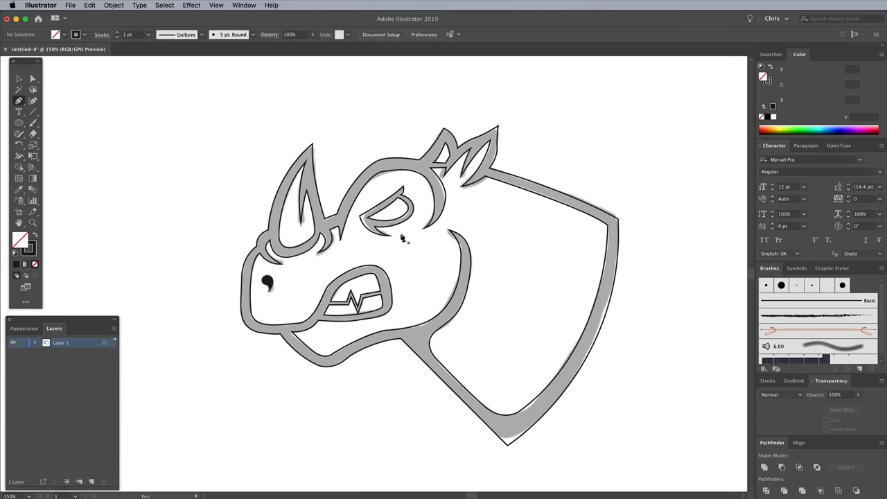
mouse_move(399, 236)
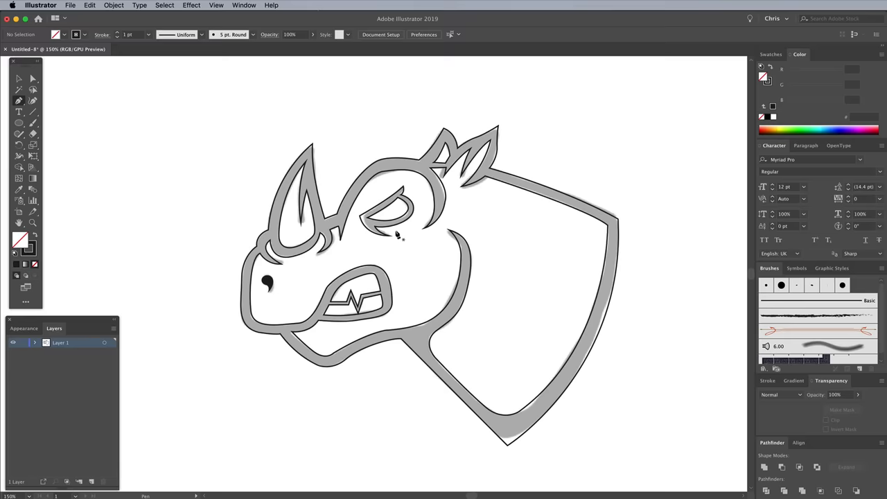
Expand the traced strokes into shapes and fill them solid black as one silhouette.
click(114, 6)
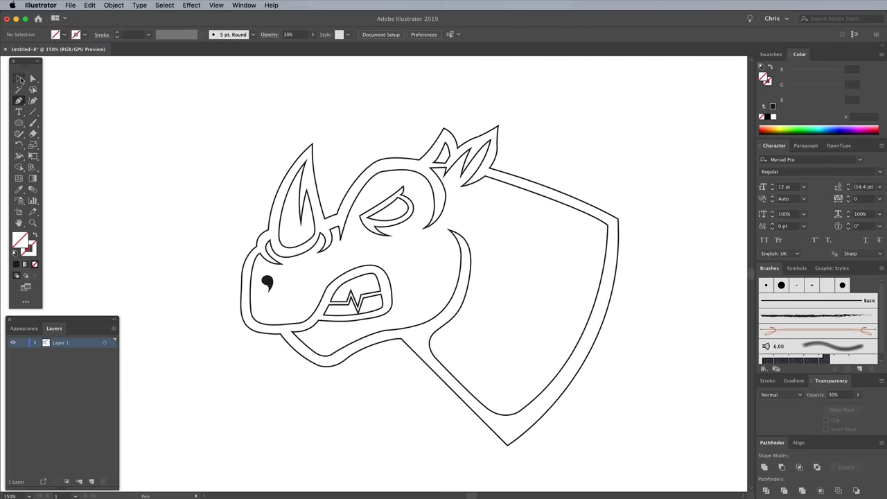
click(19, 77)
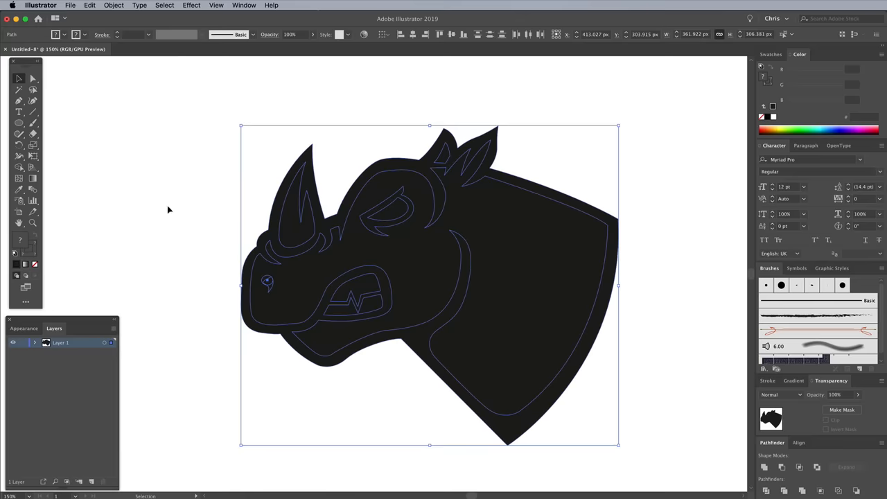
mouse_move(19, 166)
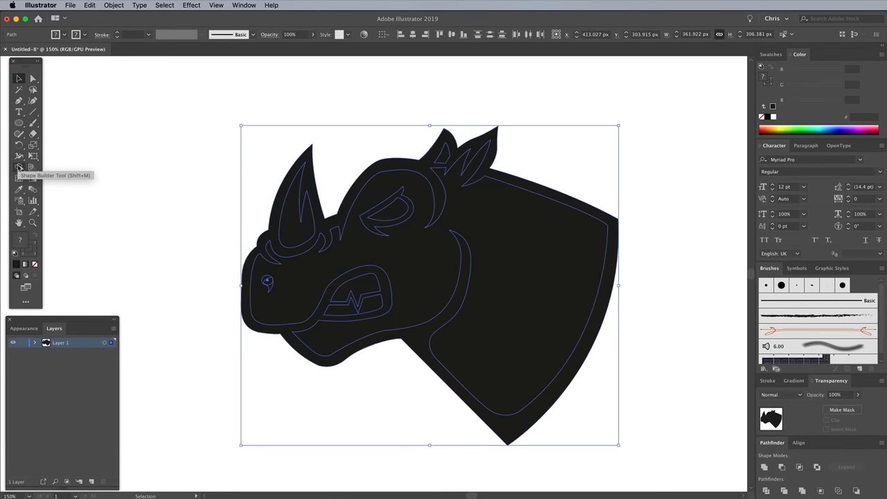
Remove the inner regions with the Shape Builder Tool, leaving bold black line art on white.
click(19, 166)
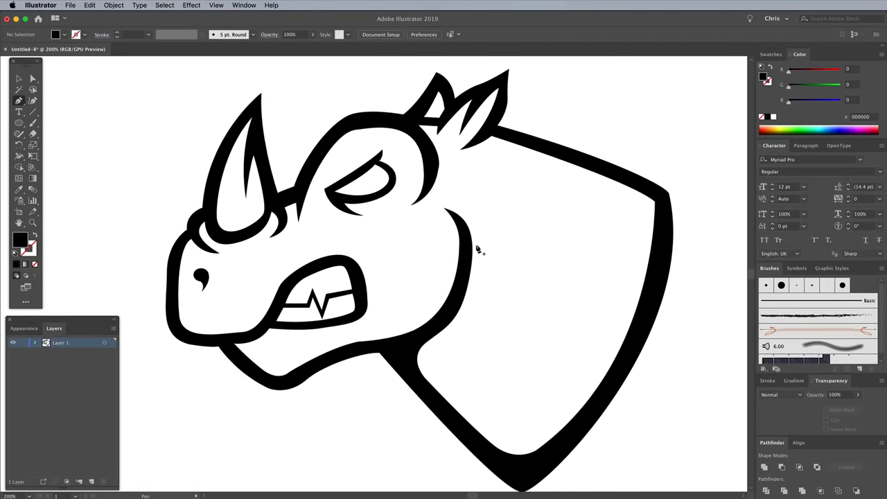
mouse_move(86, 321)
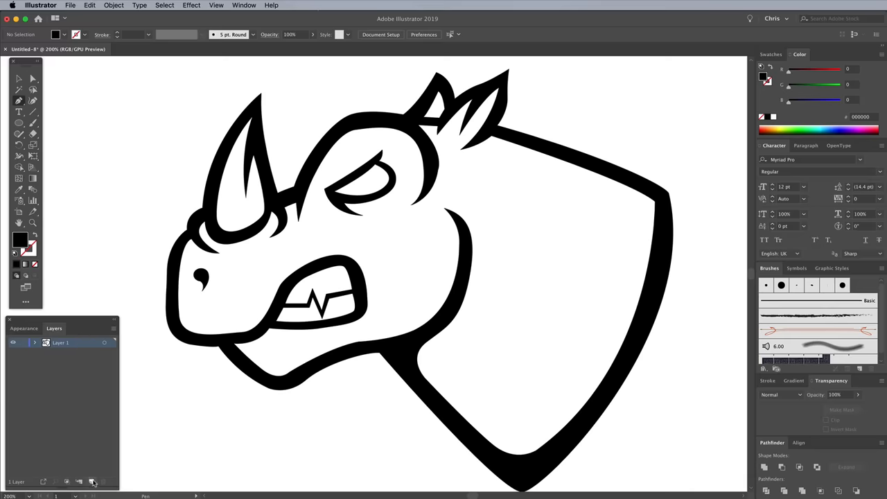
On a new layer below the line art, paint the rhino body in blue-grey #57627A with the Blob Brush.
click(80, 483)
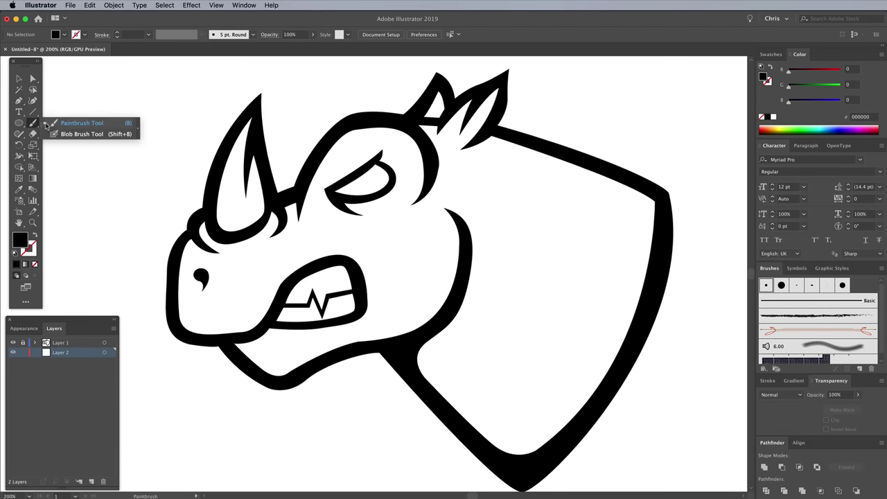
double_click(19, 238)
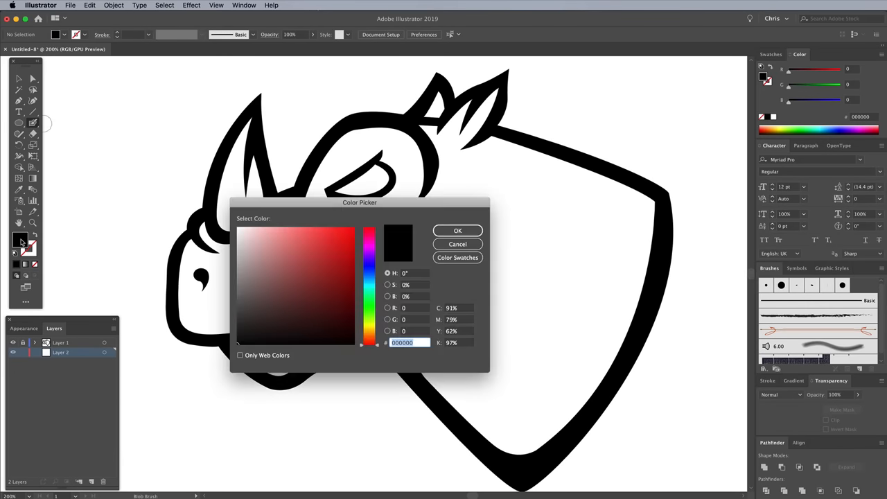
text(576274)
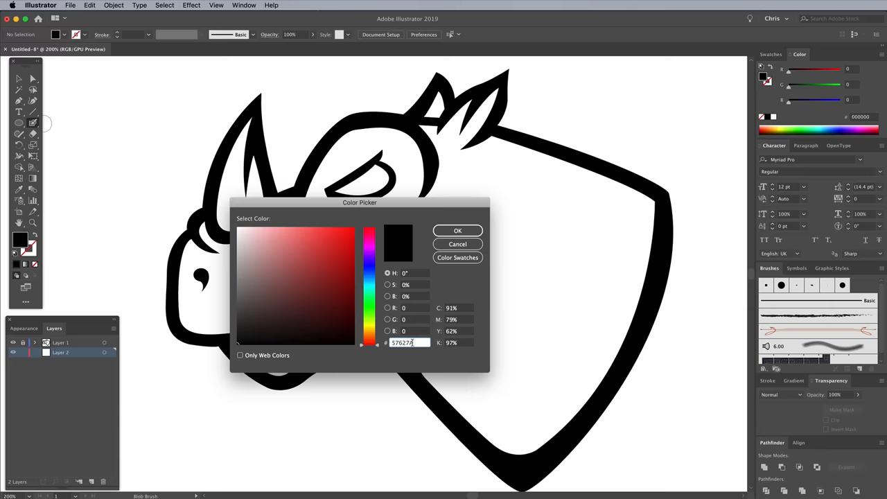
text(57627A)
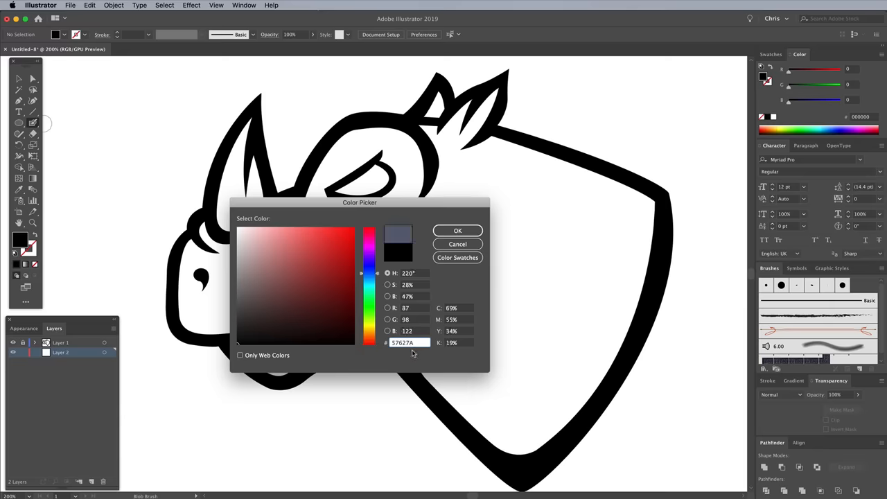
click(457, 230)
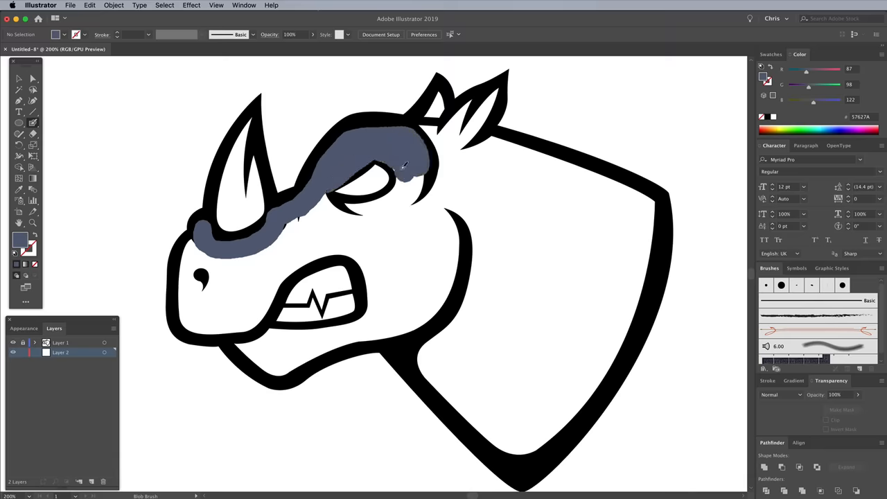
click(312, 194)
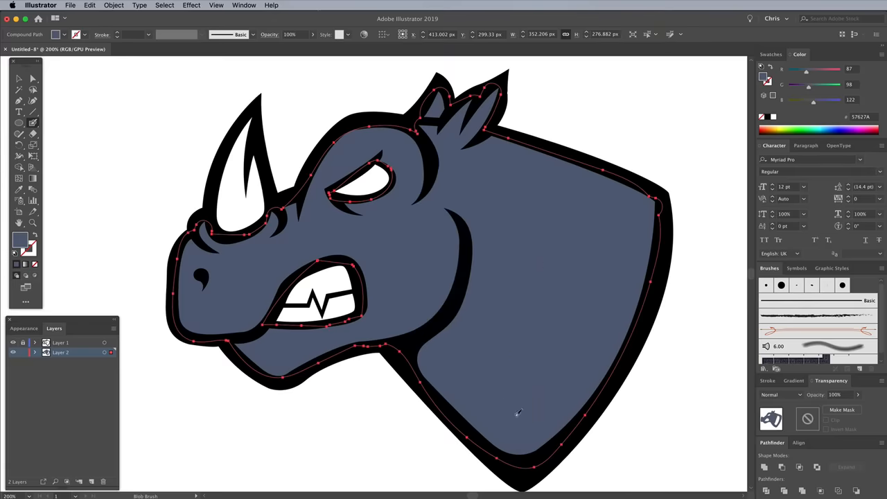
mouse_move(238, 252)
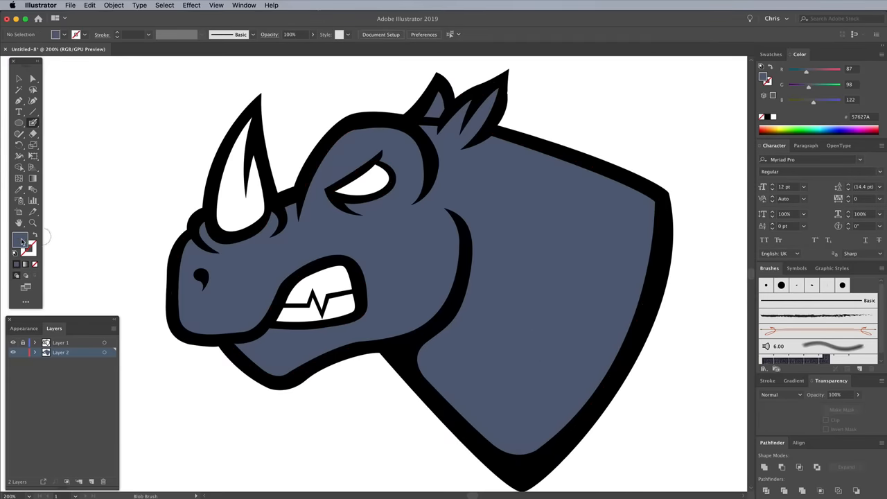
Pick a pale cream fill colour and paint the rhino's horn with it.
double_click(20, 239)
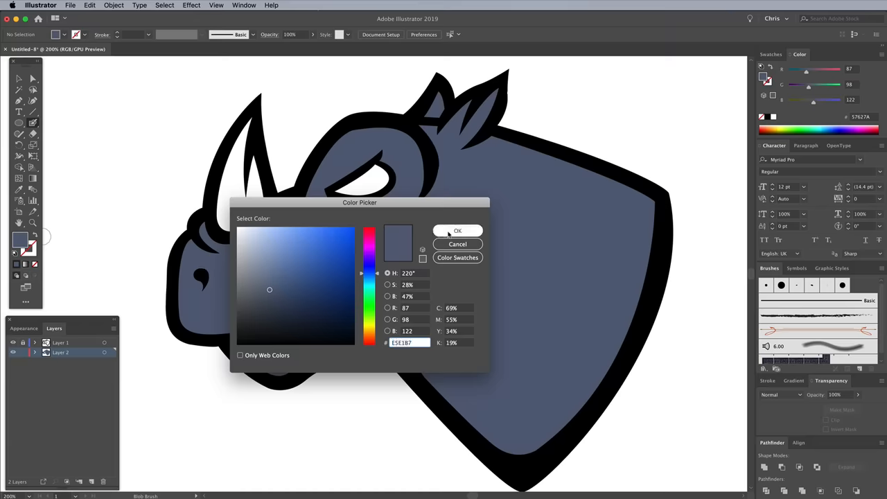
click(457, 230)
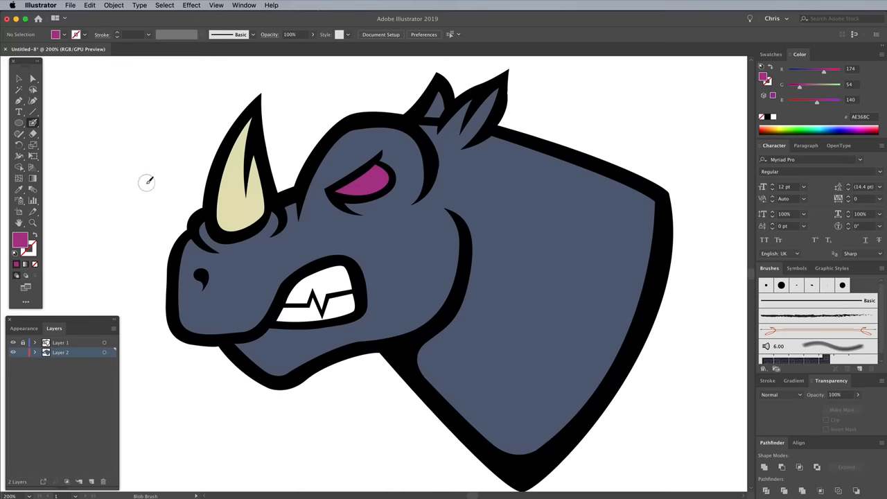
mouse_move(138, 190)
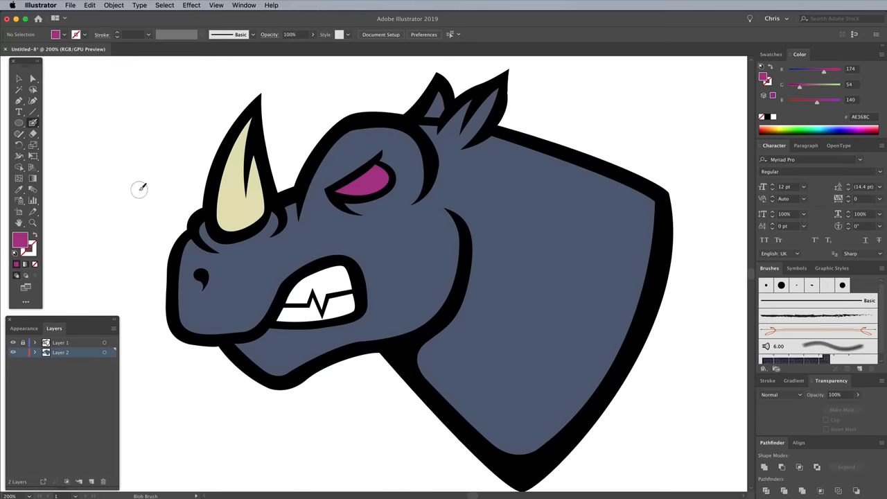
Paint darker slate shading, then pick near-white #FCFCFC for soft-light highlights on the head and neck.
click(91, 481)
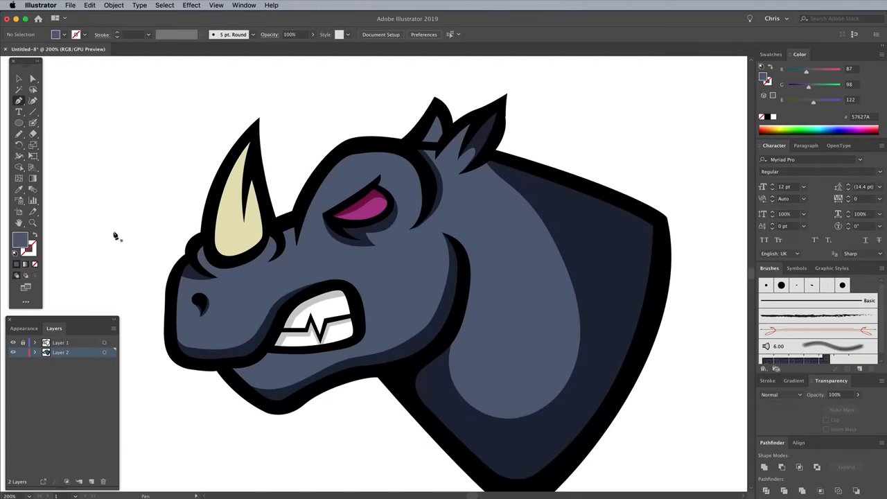
double_click(19, 239)
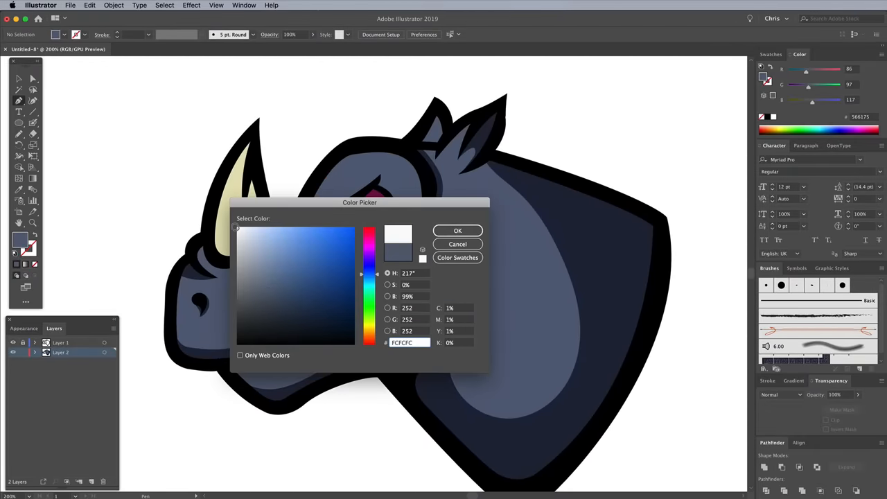
click(458, 230)
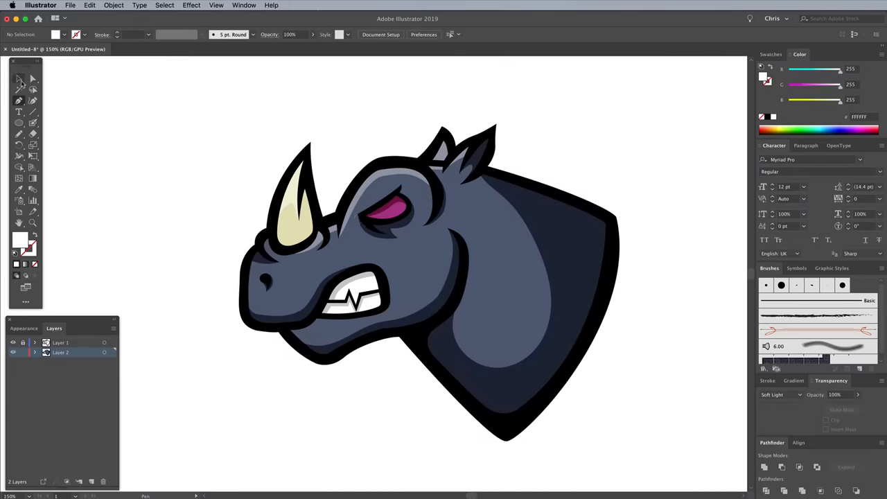
Merge the two artwork layers into a single layer.
click(61, 342)
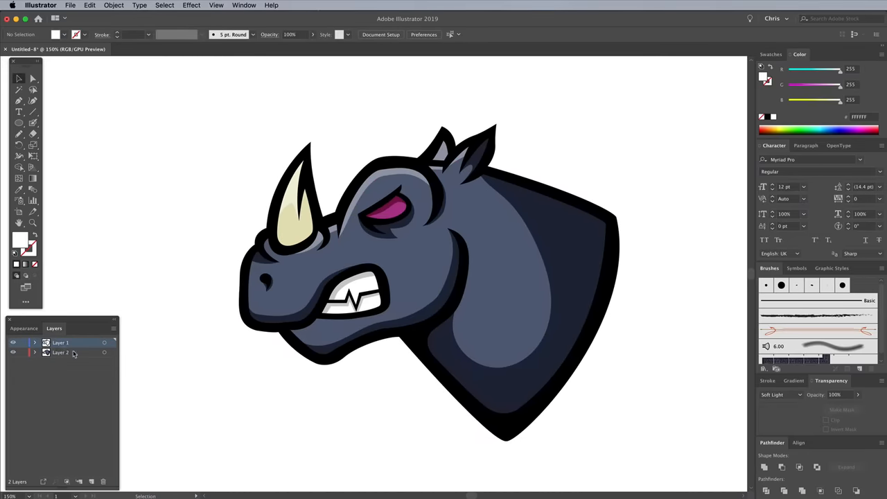
click(114, 328)
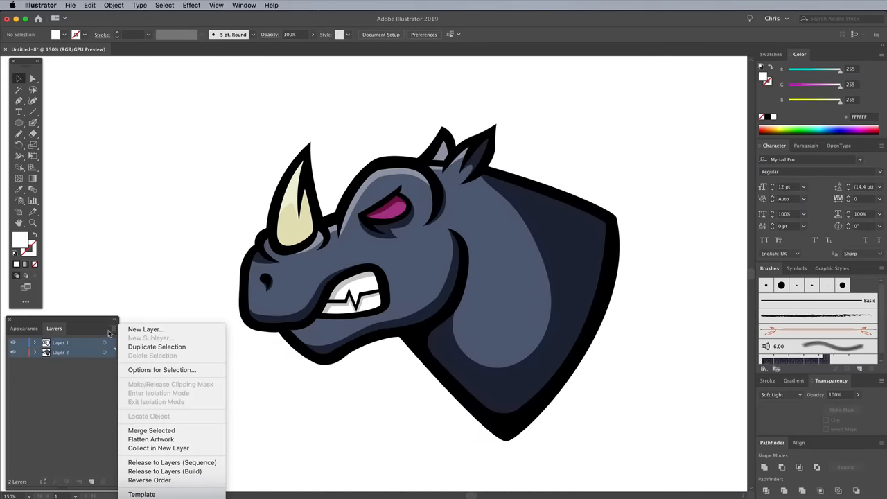
click(151, 430)
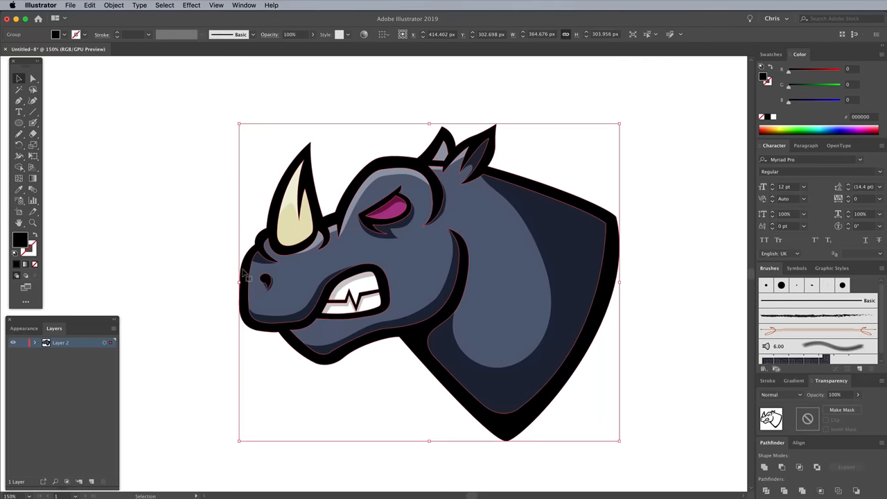
Apply a 10 px Offset Path around the rhino artwork for its outer border.
click(114, 6)
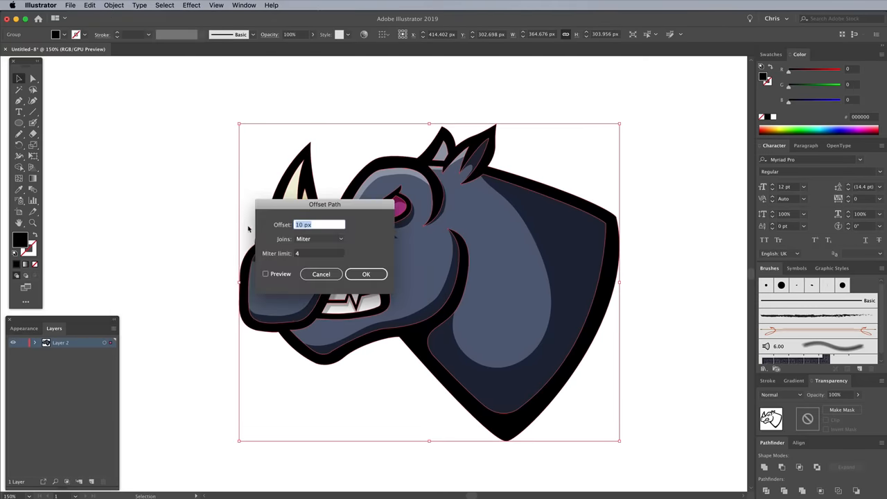
click(266, 275)
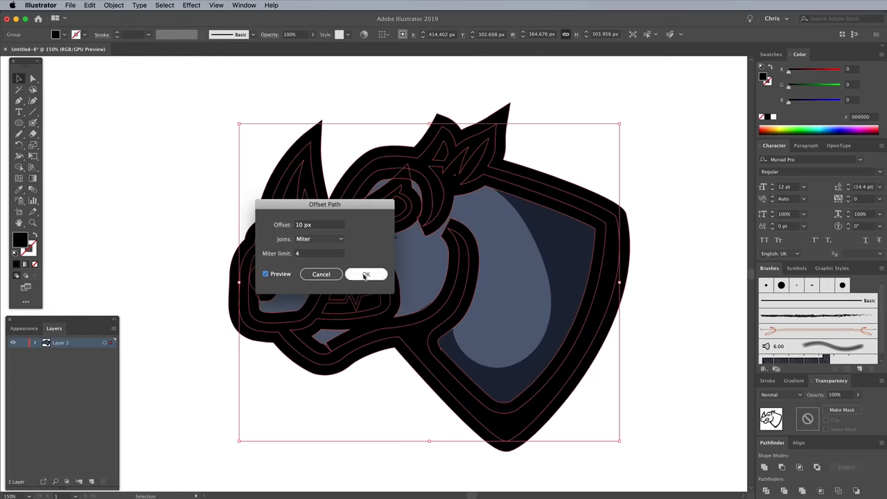
click(366, 274)
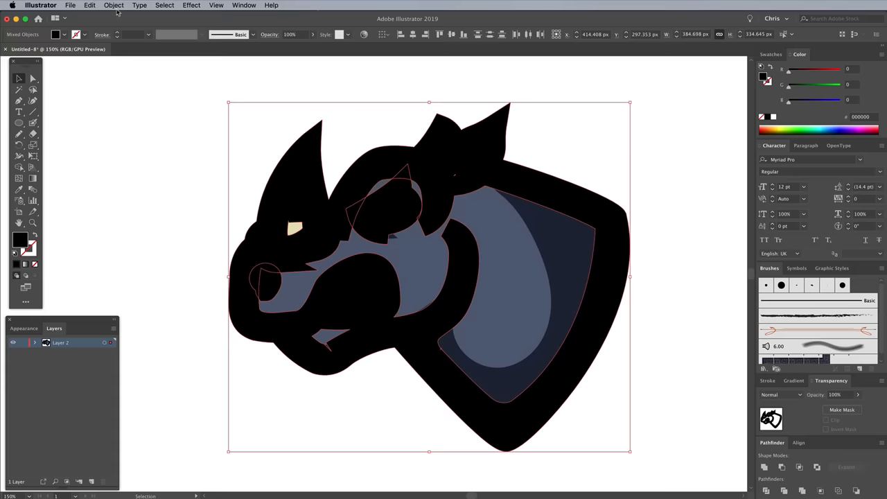
Copy the rhino and Paste in Back so a duplicate sits behind the original.
click(88, 5)
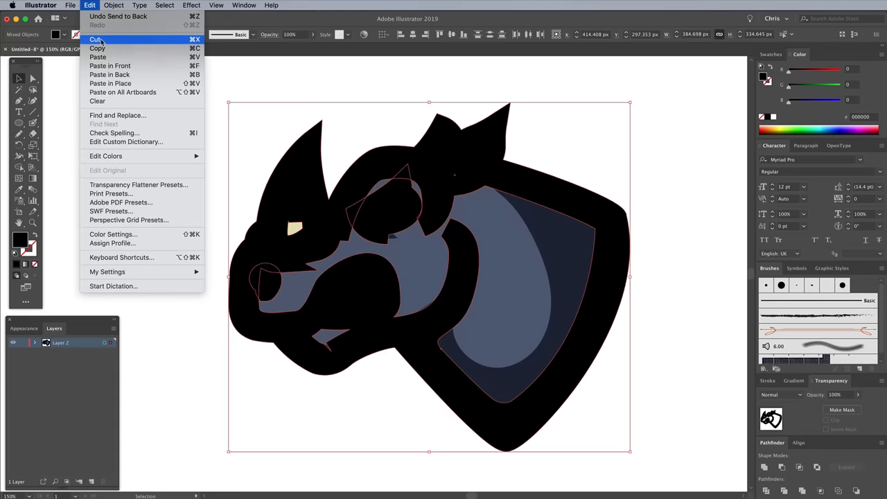
click(94, 39)
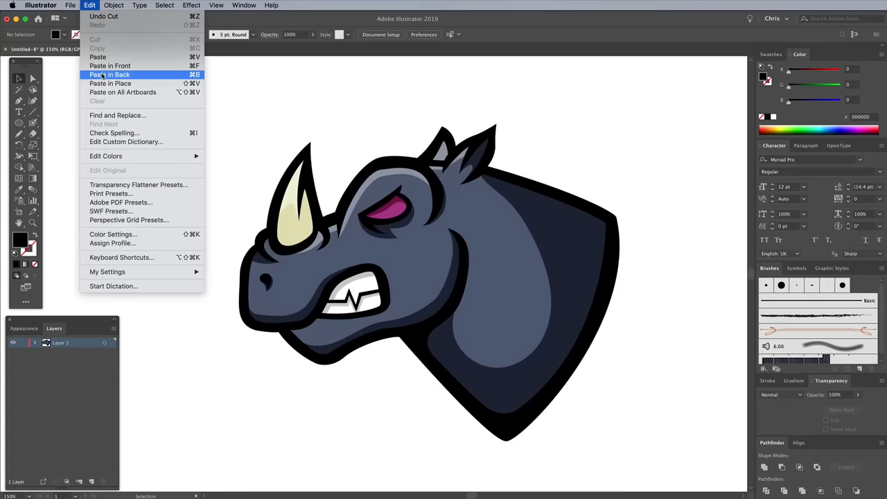
click(109, 74)
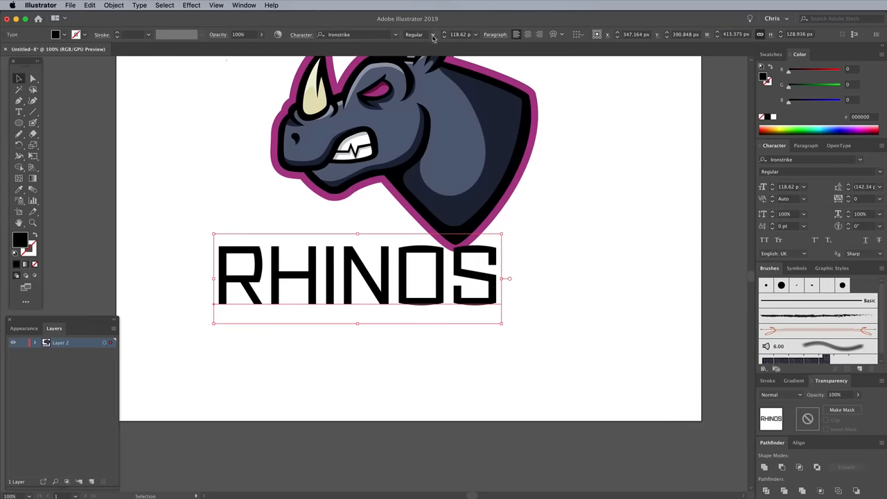
Set the font for the RHINOS lettering in the Character panel.
click(413, 34)
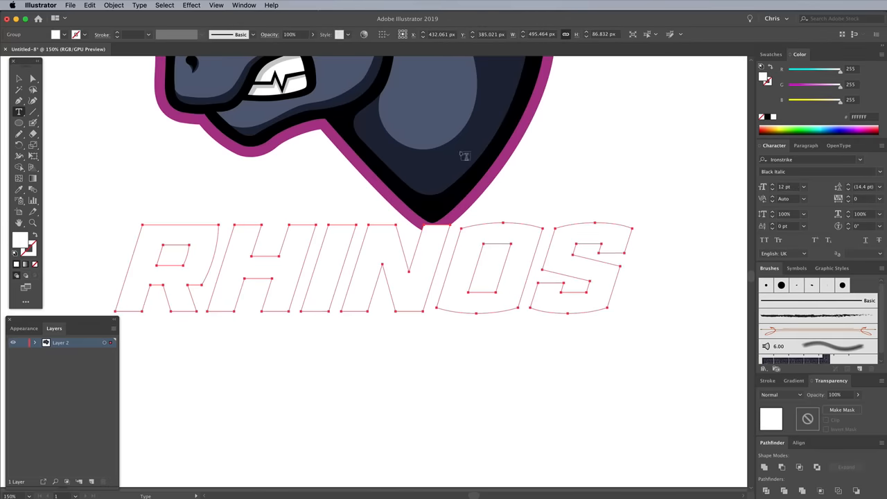
Offset the RHINOS letter outlines and unite the result into one shape in Pathfinder.
click(113, 6)
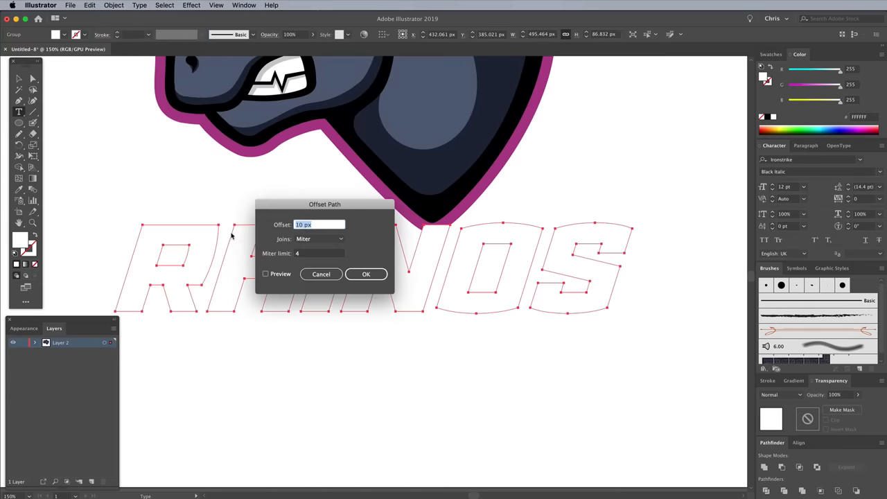
click(366, 274)
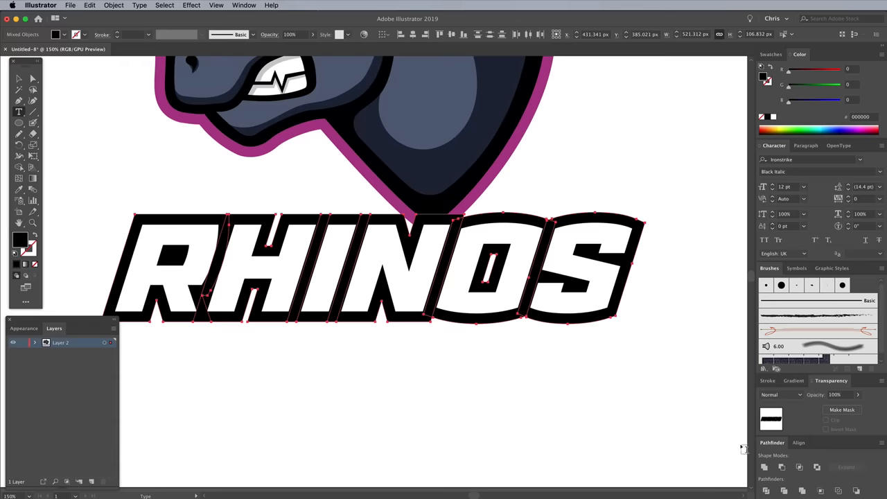
click(765, 465)
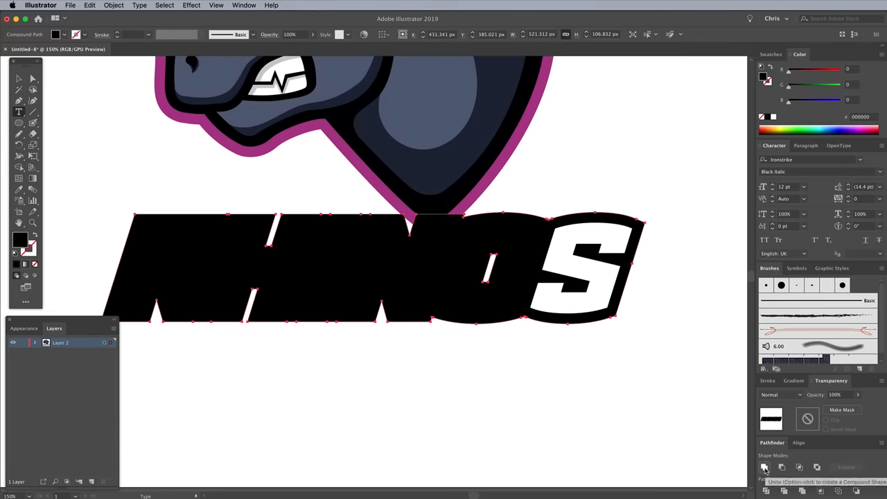
mouse_move(721, 435)
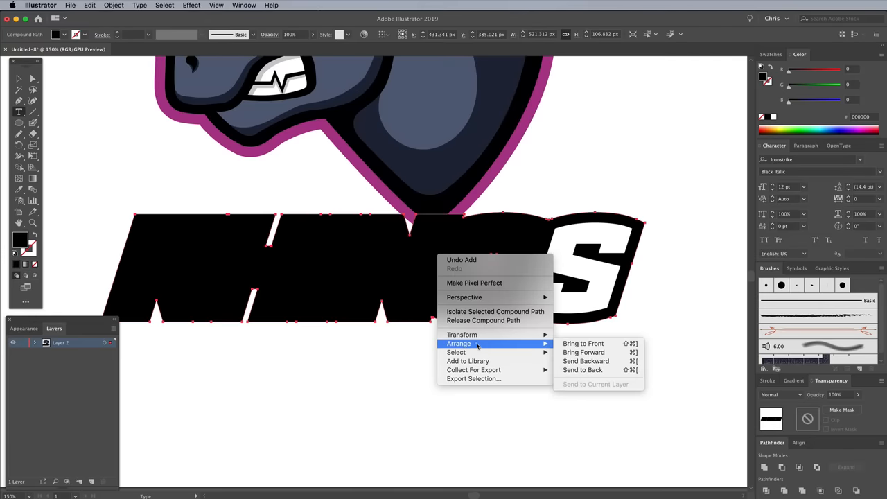
Send the merged black shape behind the letters and offset it again to enlarge the backing.
click(582, 344)
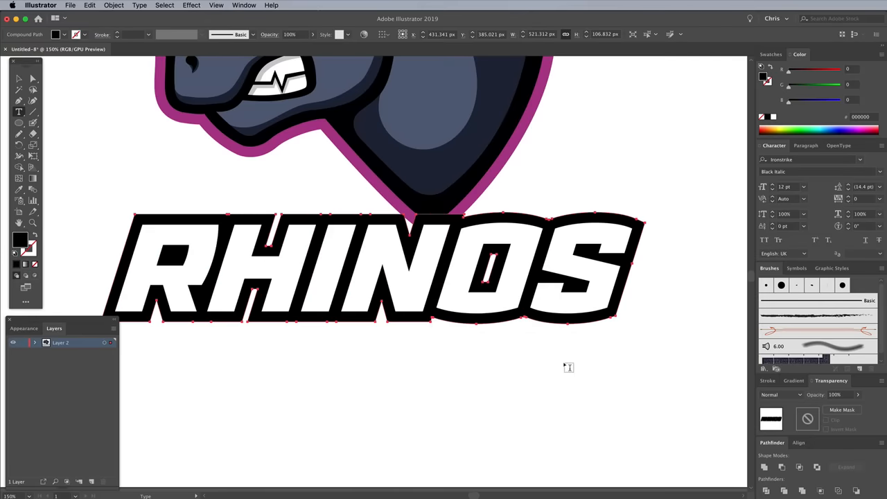
click(114, 5)
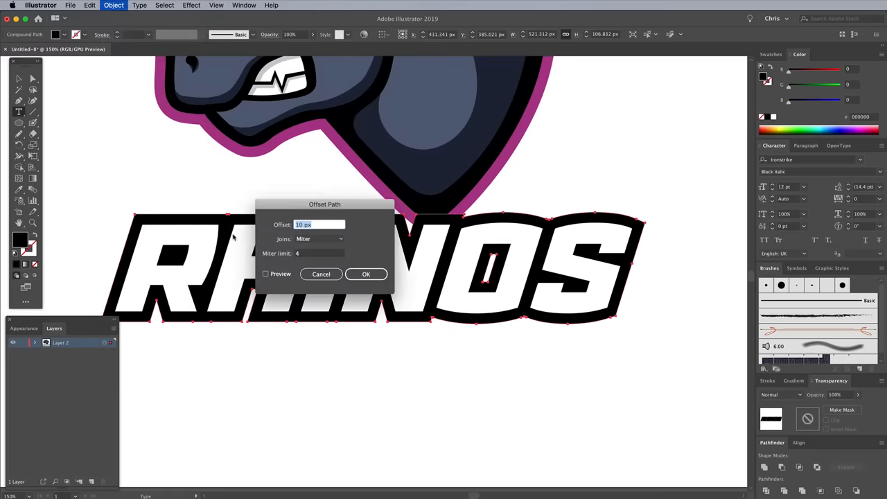
click(366, 274)
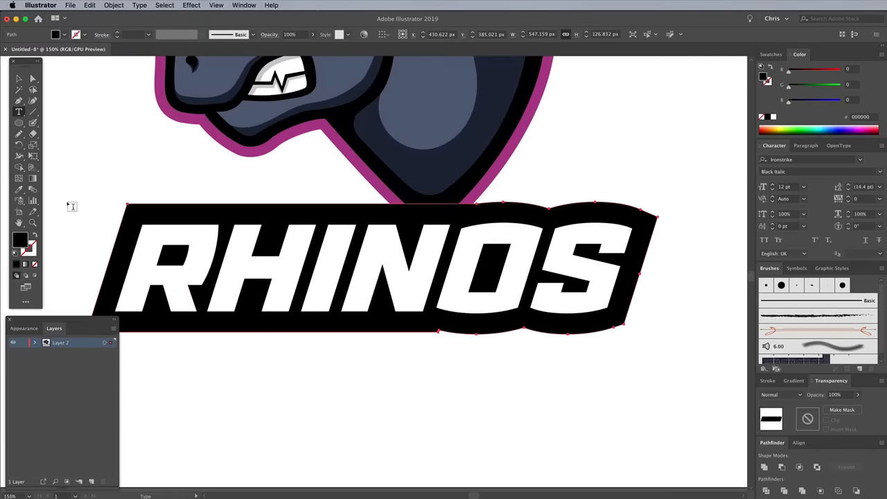
Colour the text's outer border with the rhino's sampled purple and ungroup the lettering shapes.
click(217, 127)
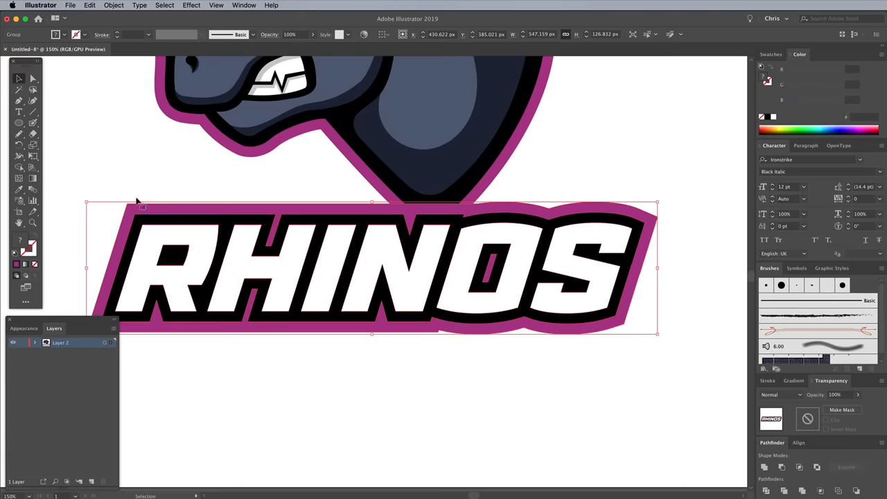
right_click(164, 239)
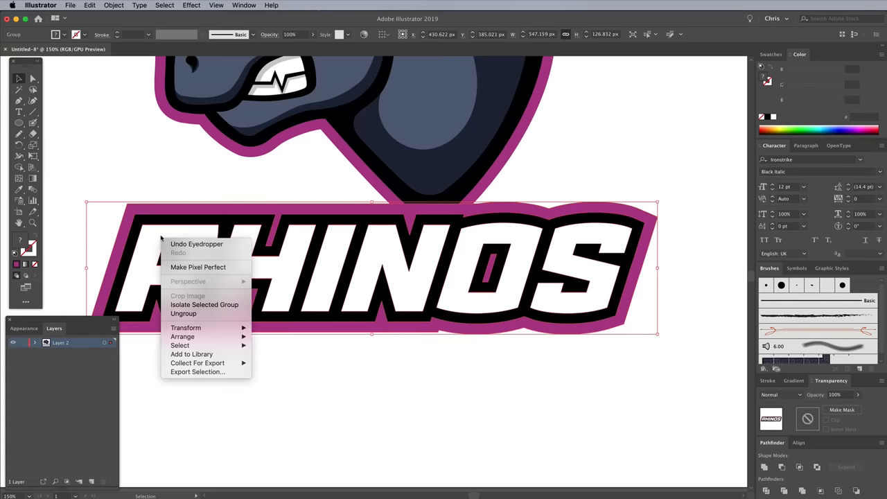
click(187, 333)
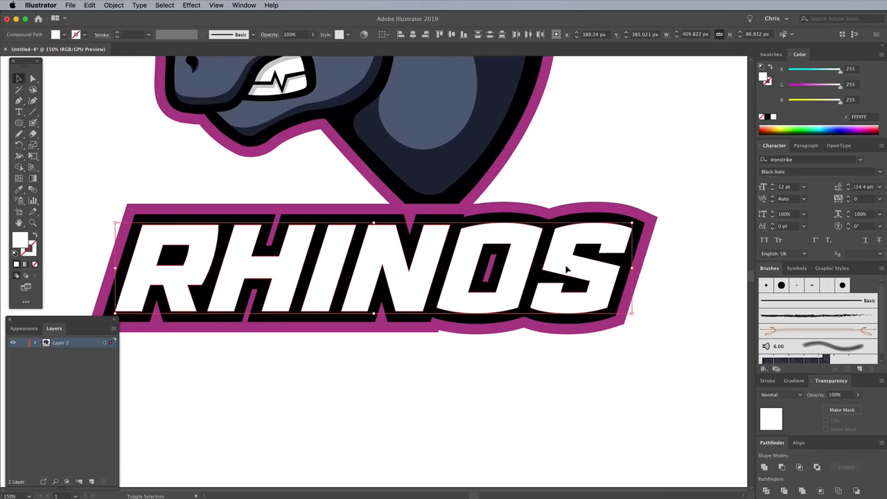
Create a -2 px inset copy of the RHINOS letters and fill it light grey from Swatches.
click(113, 5)
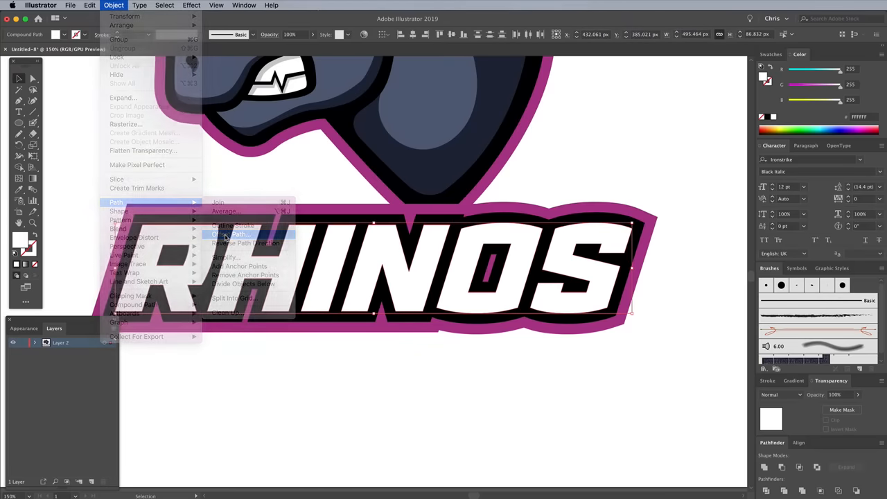
click(239, 233)
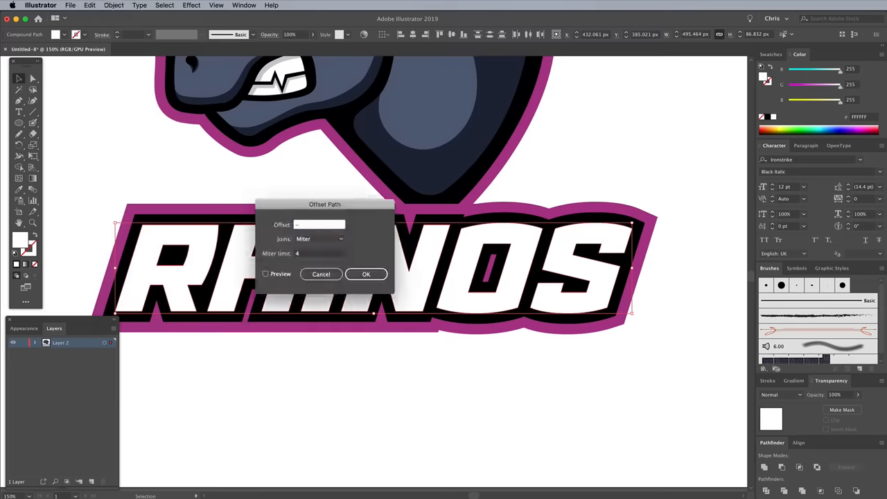
text(-2 px)
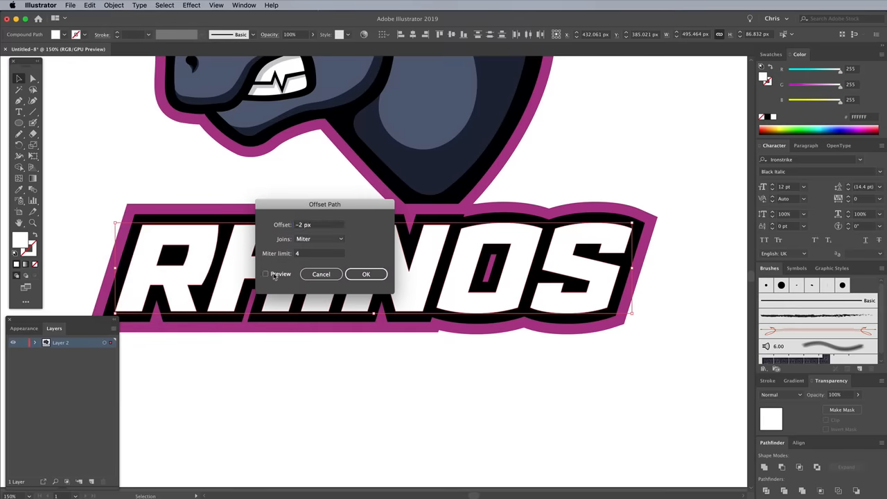
click(266, 274)
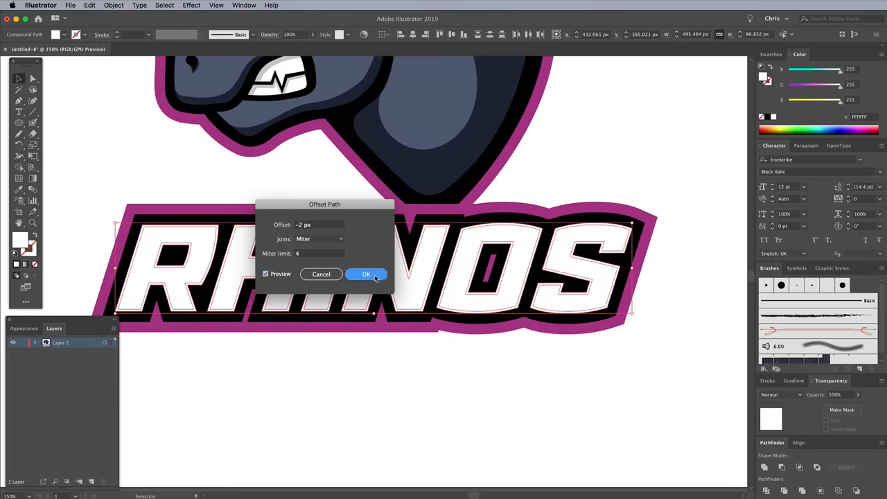
click(366, 274)
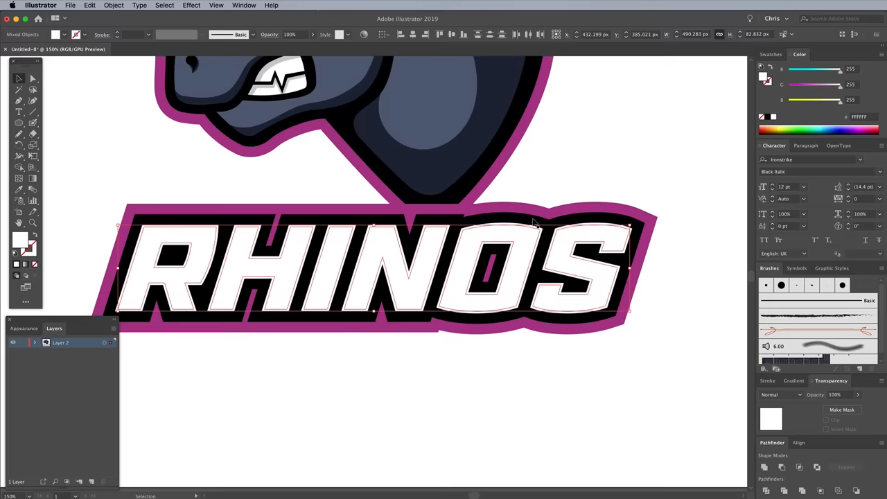
click(770, 54)
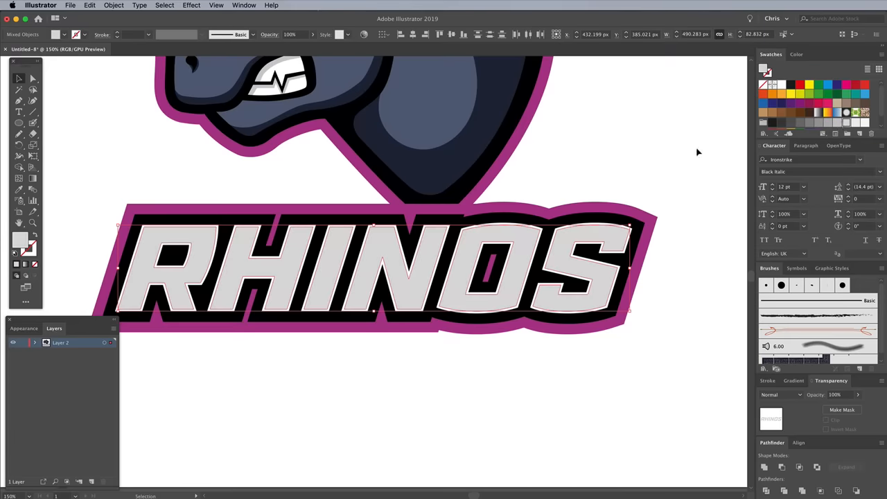
Draw a rectangle across the upper half of the RHINOS lettering.
click(19, 121)
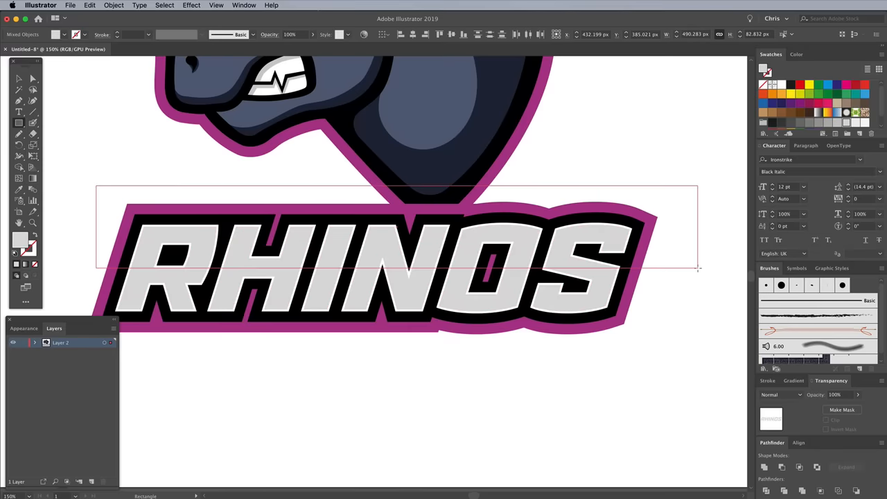
drag(97, 189, 698, 266)
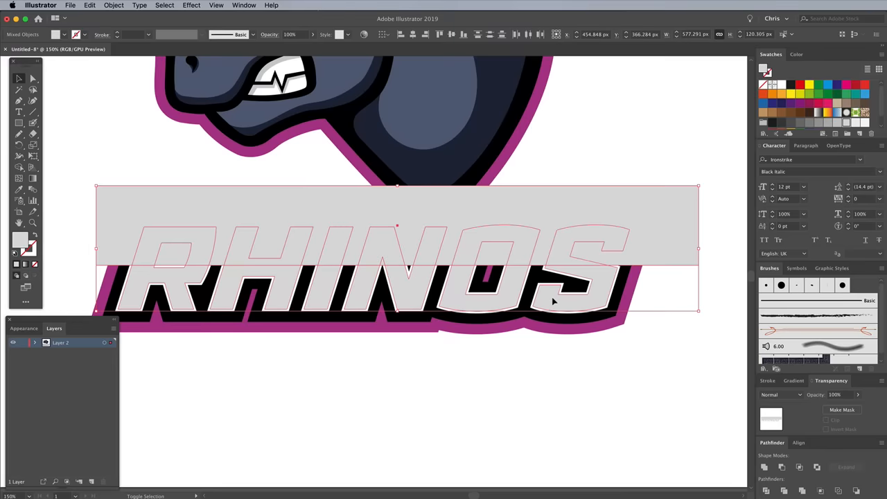
mouse_move(19, 155)
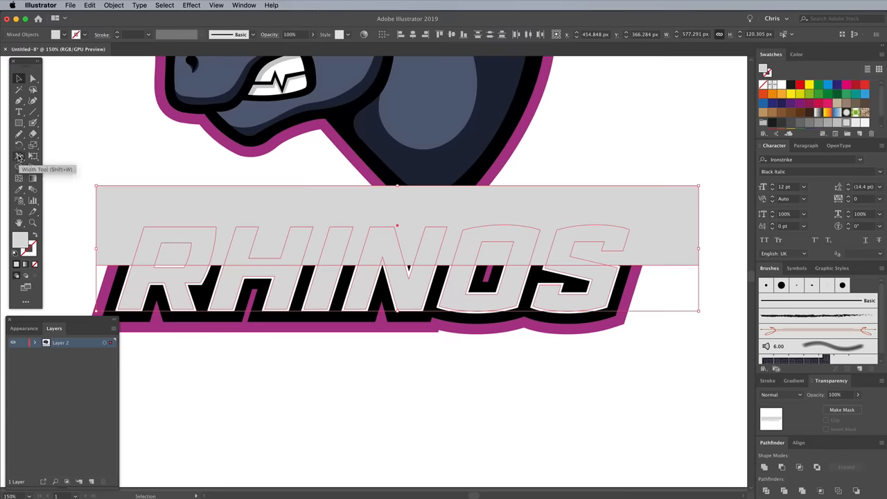
click(20, 166)
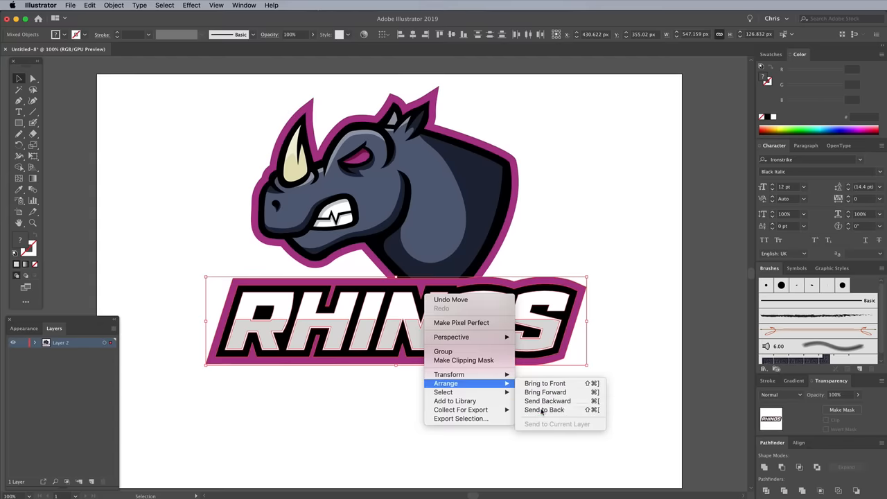
Send the combined shape to the back so RHINOS reads white on top, light grey below.
click(544, 410)
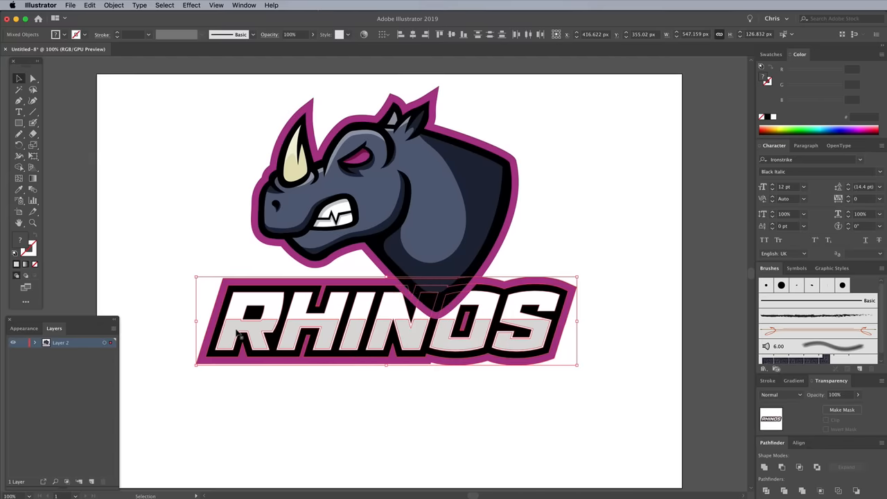
click(504, 243)
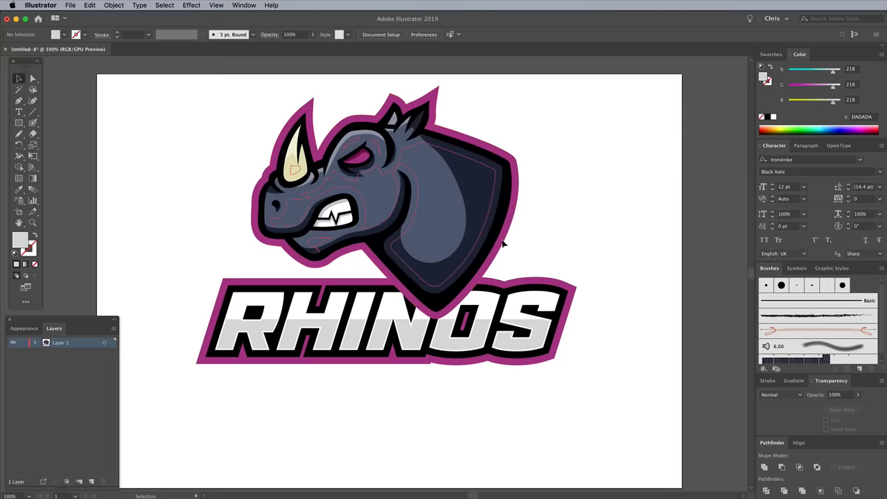
right_click(505, 247)
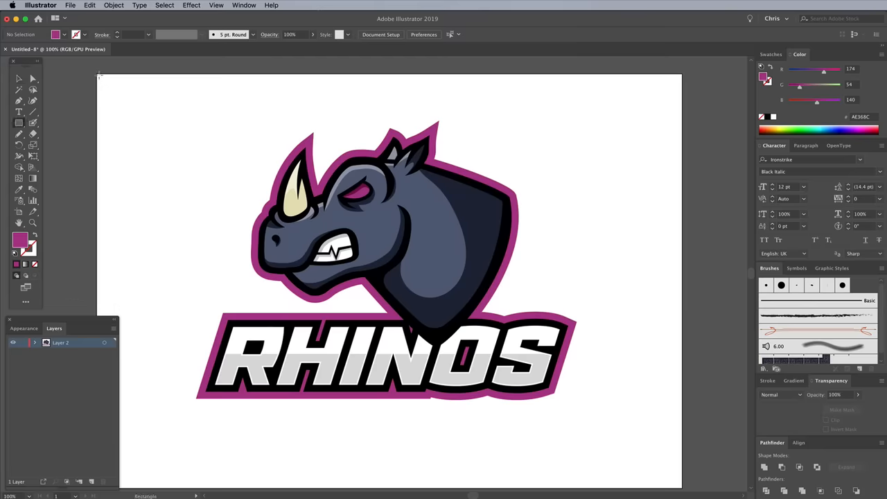
Draw a full-artboard black rectangle and bring up its Arrange options to send it behind the logo.
drag(104, 79, 676, 482)
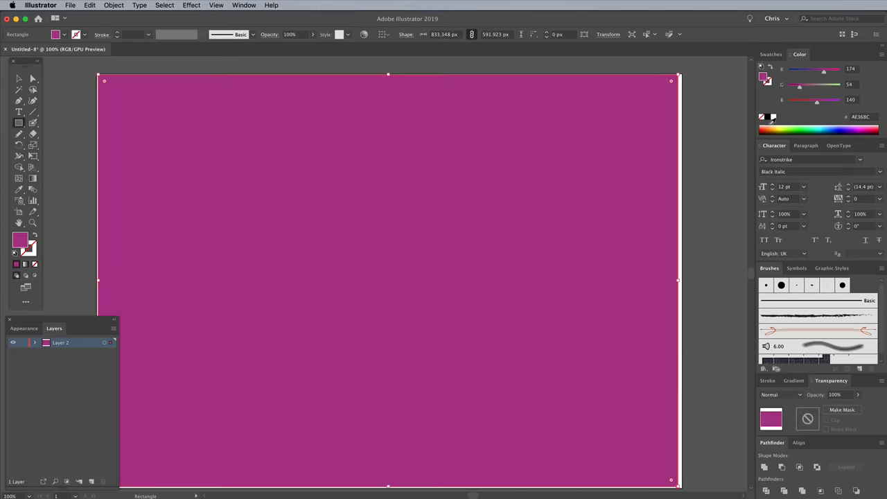
right_click(388, 280)
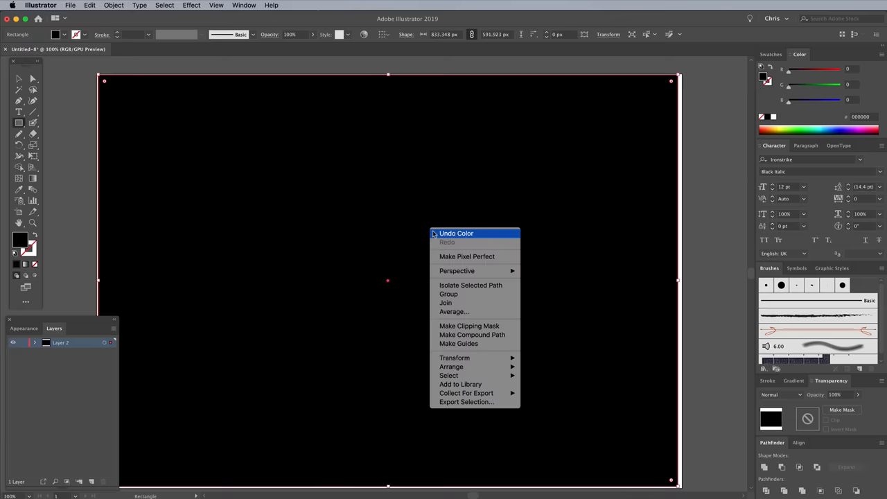
mouse_move(452, 366)
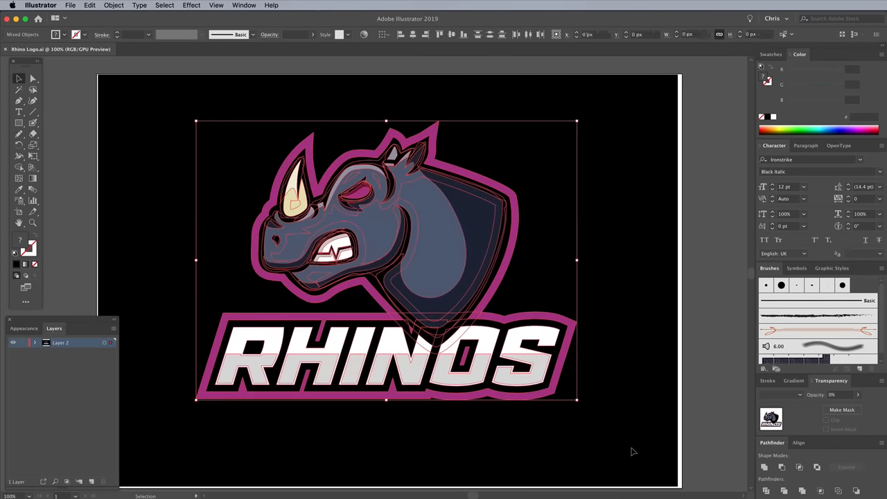
Flatten the selected logo's transparency via Object > Flatten Transparency with default settings.
click(114, 5)
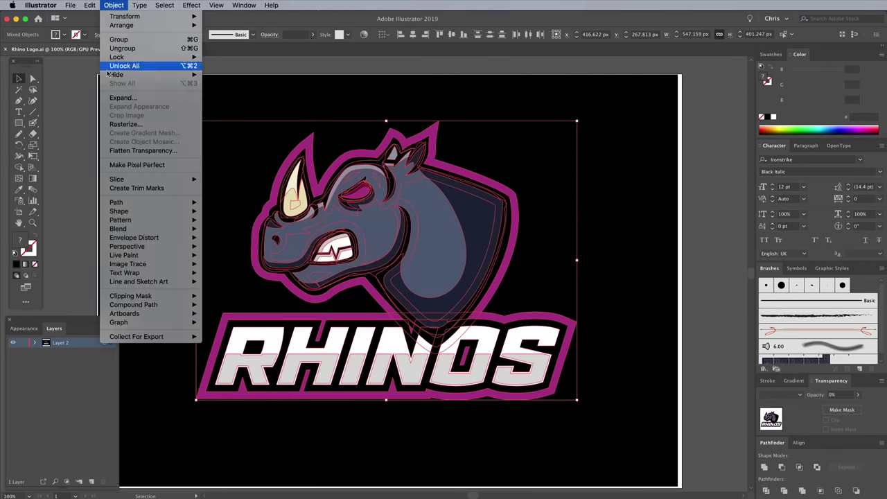
click(143, 150)
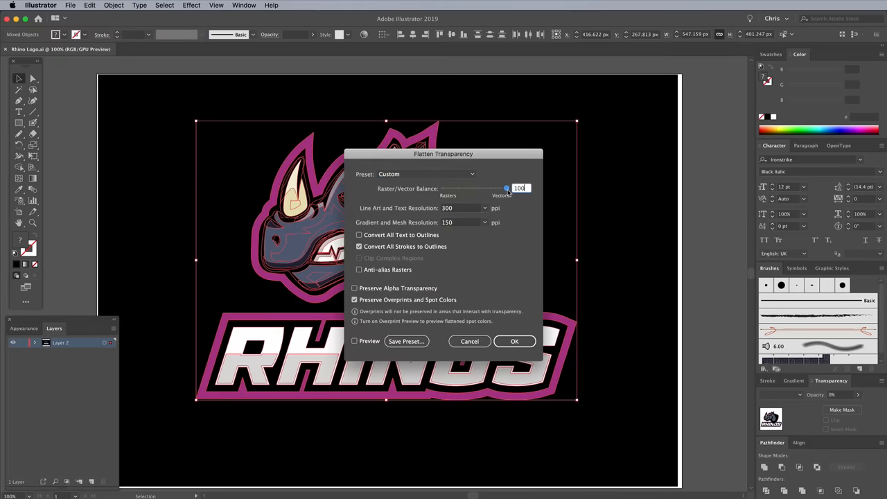
click(514, 341)
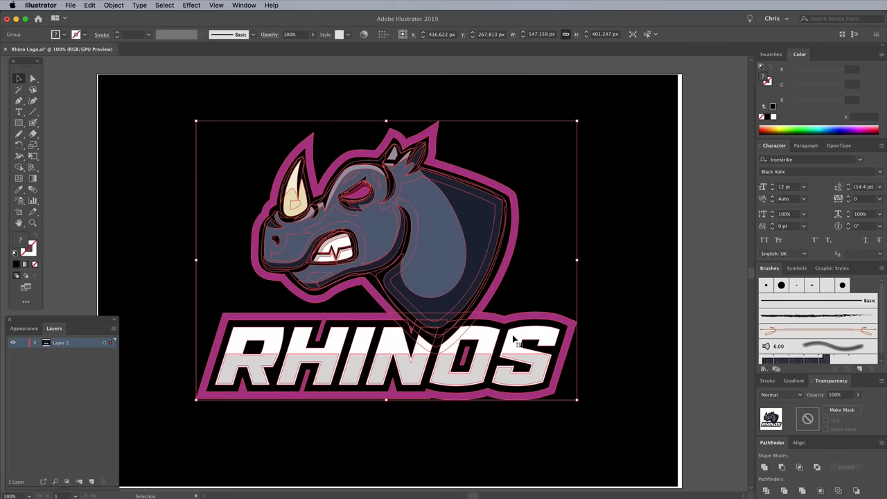
click(244, 6)
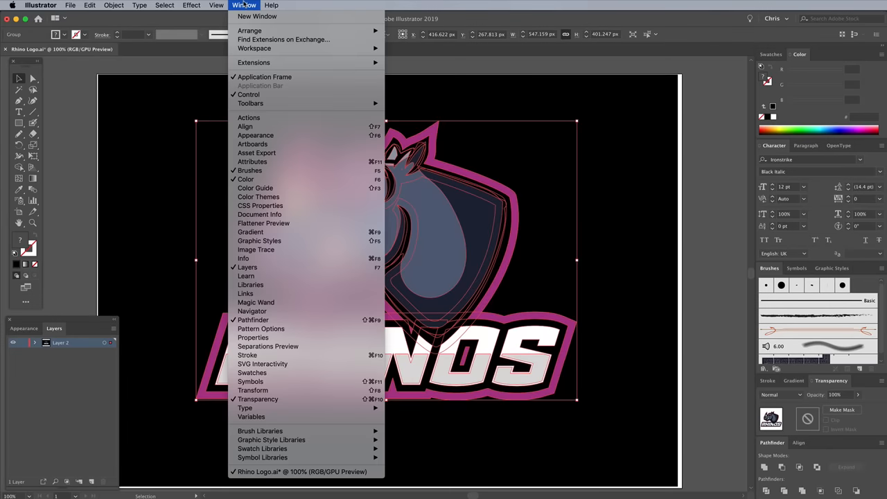
mouse_move(253, 63)
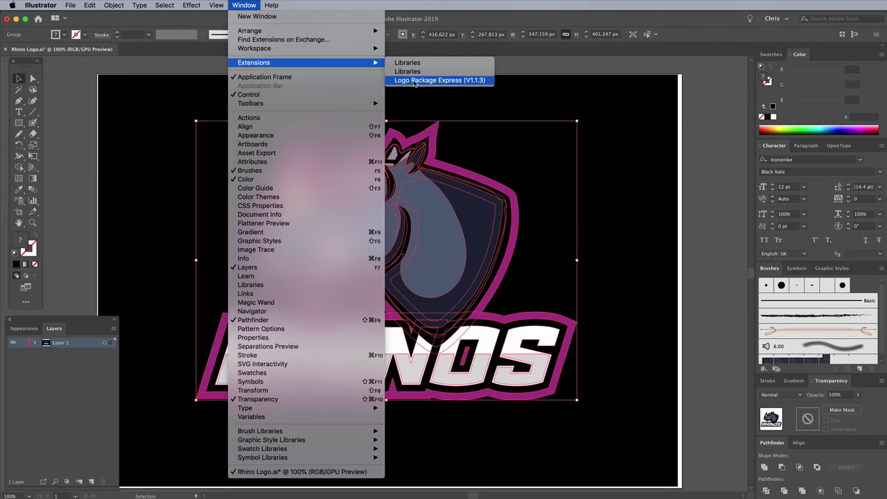
Launch Logo Package Express and set the full rhino artwork as the logo.
click(439, 79)
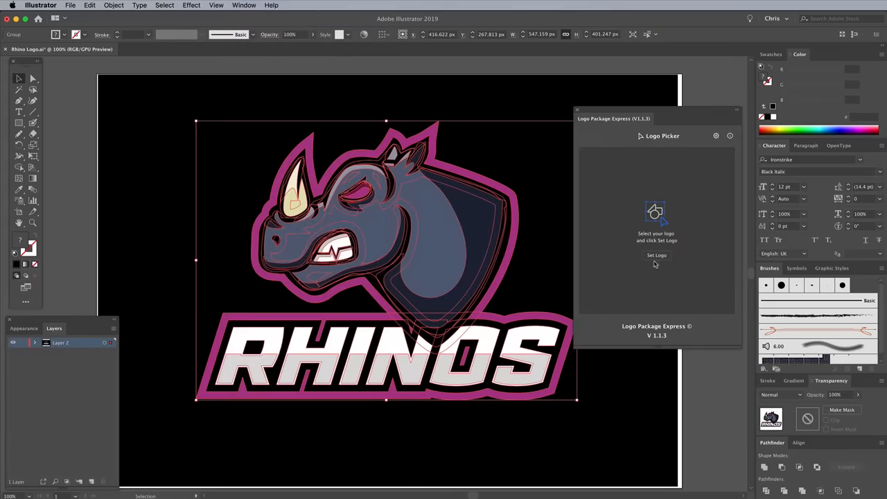
click(657, 255)
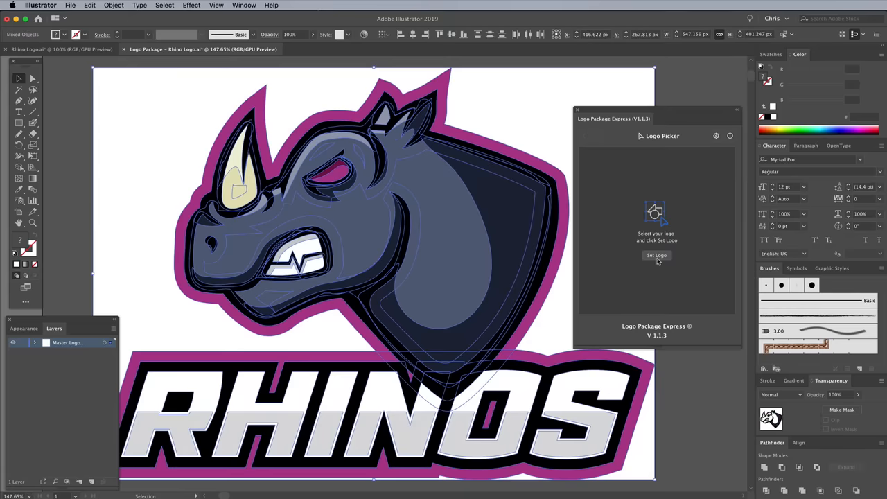
click(657, 255)
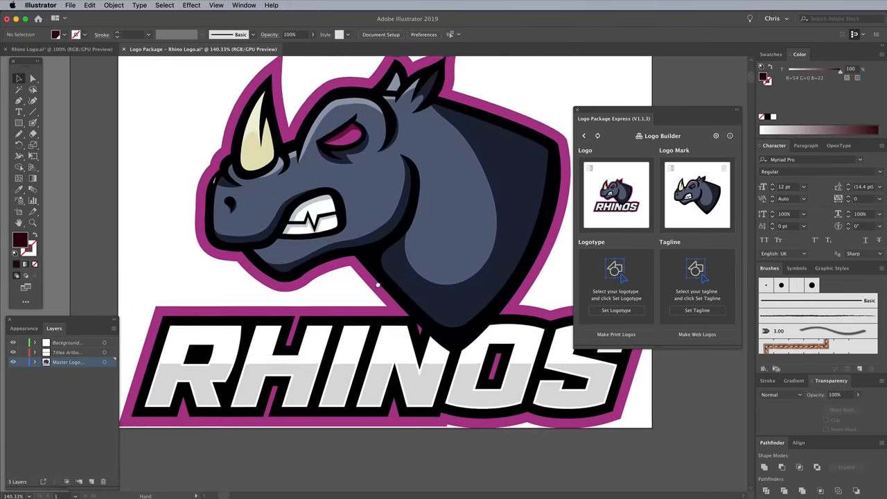
Set the RHINOS text as the logotype and make the print logo variations.
click(616, 310)
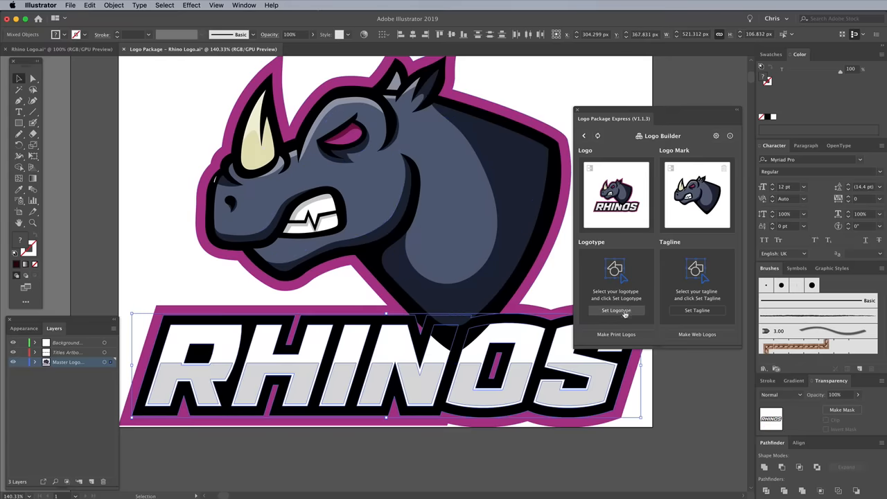
click(615, 311)
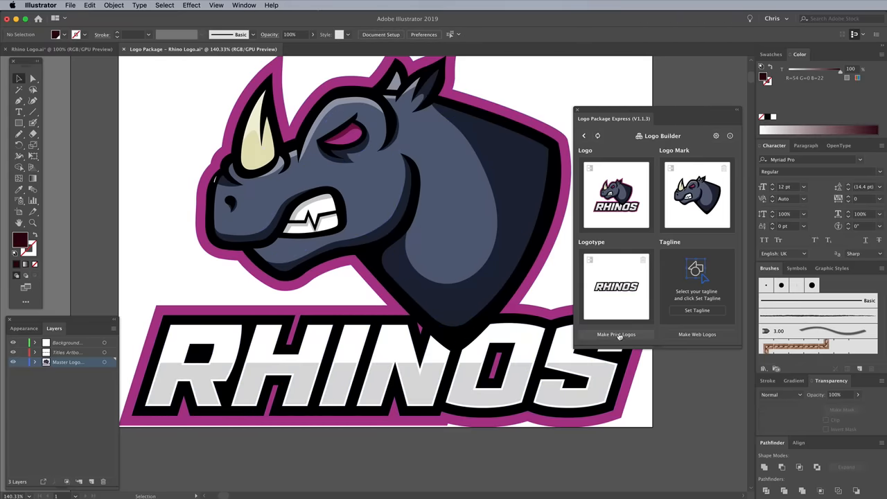
click(615, 334)
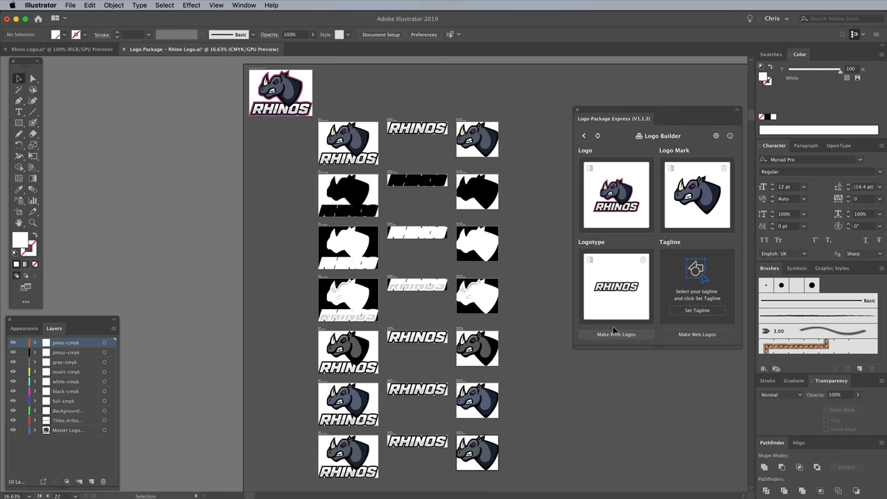
Finish the print stage, make the web logos and remove the one-colour versions.
click(615, 334)
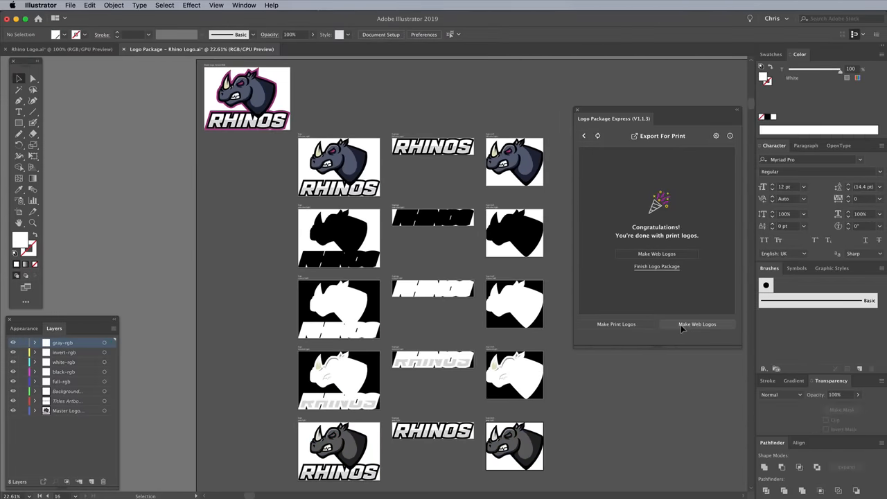
click(695, 324)
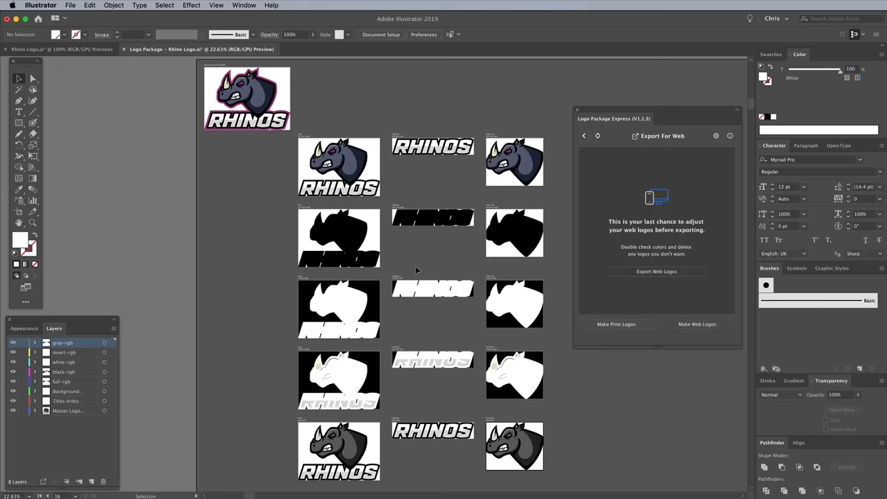
mouse_move(557, 419)
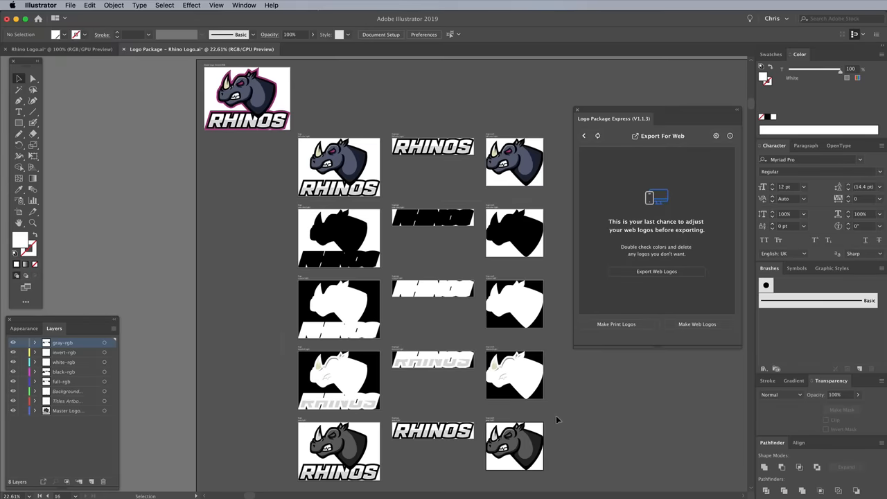
click(64, 352)
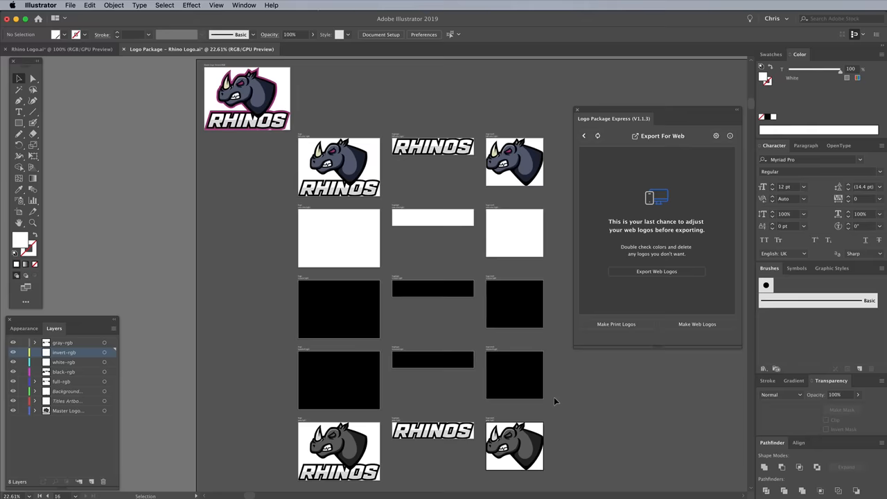
mouse_move(650, 344)
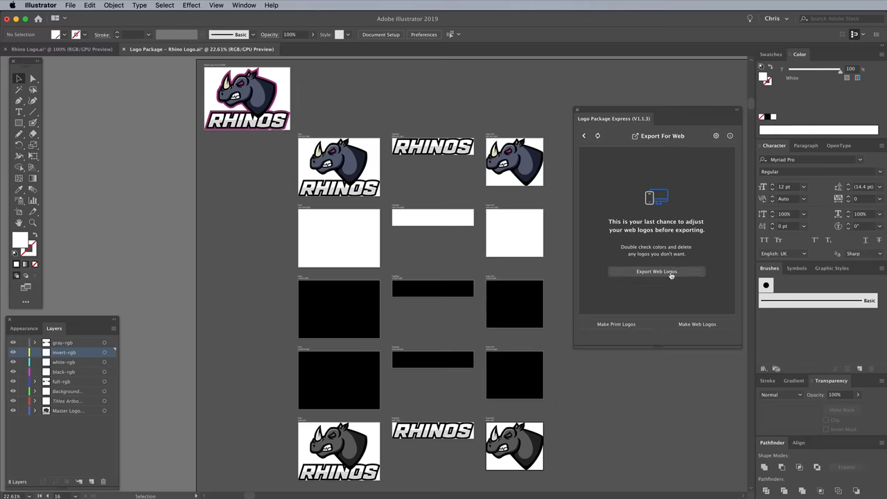
Export the web logos as a 'Rhinos' logo package saved to the Desktop.
click(657, 270)
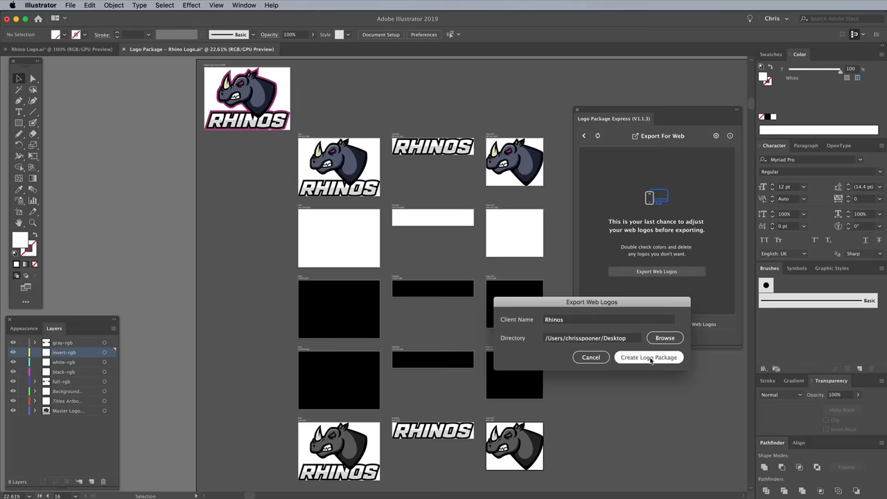
click(648, 357)
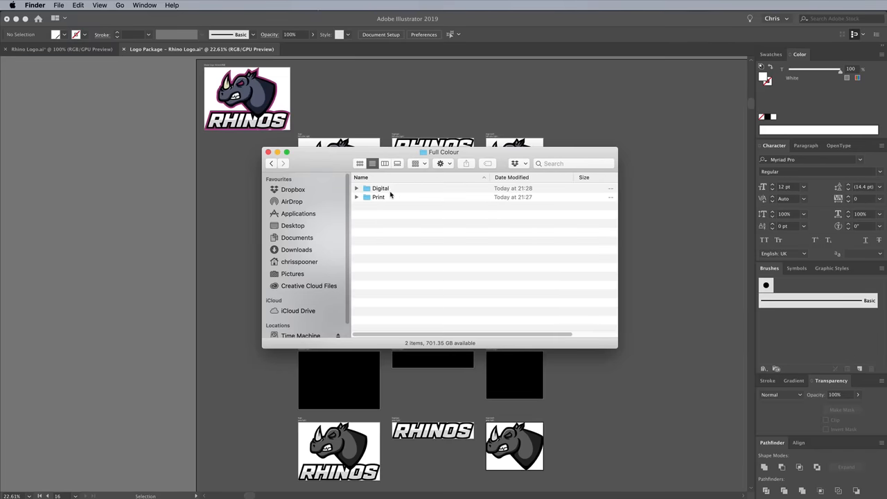
In the Digital folder, Quick Look the full-colour RGB rhino logo files (AI, other format, SVG).
double_click(380, 189)
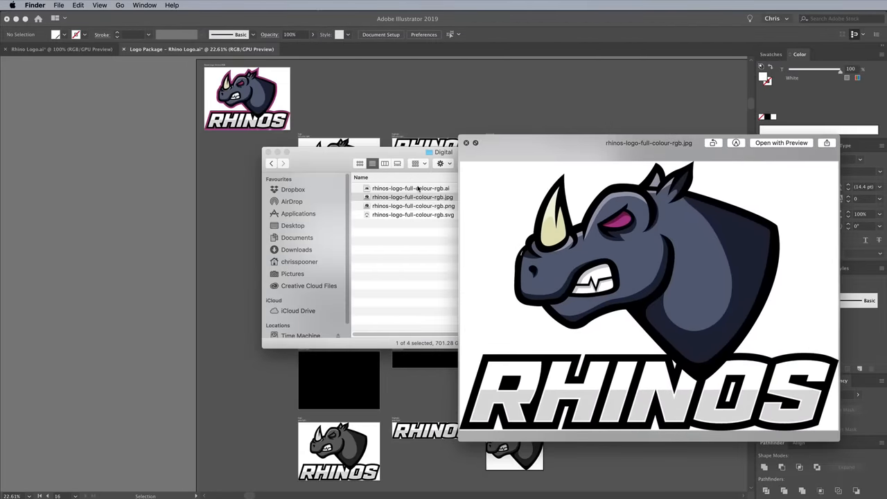
click(413, 213)
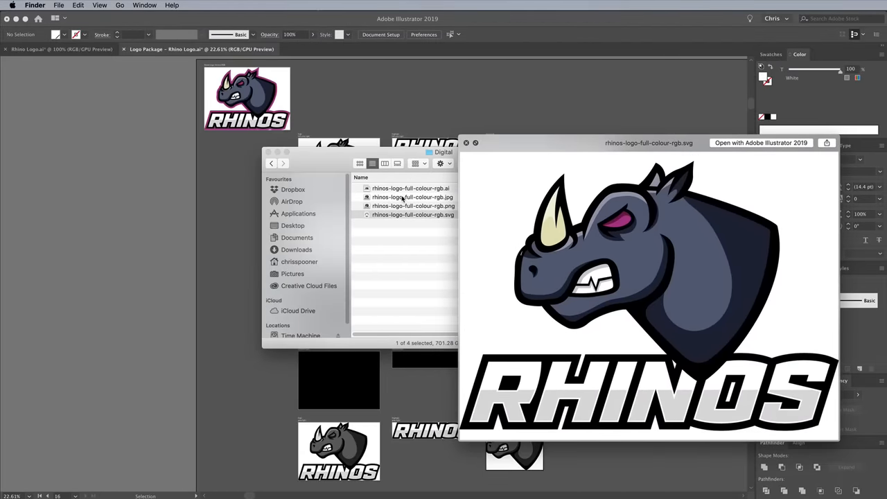
click(272, 163)
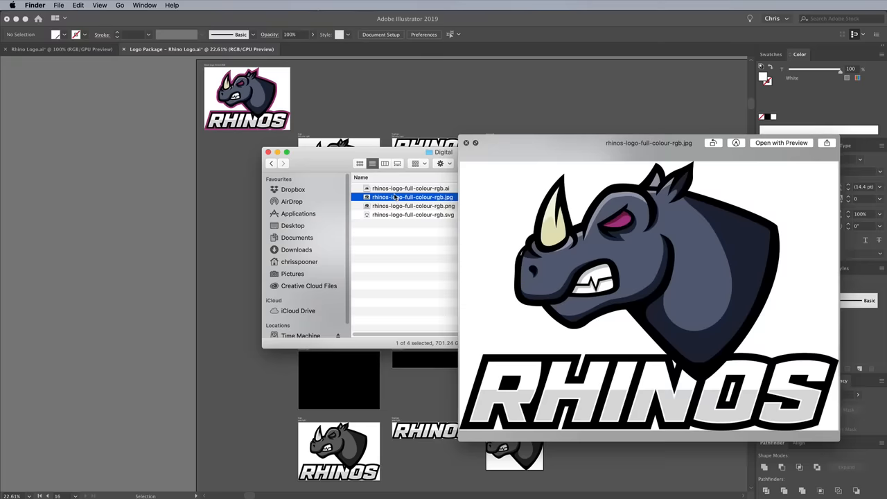
click(413, 213)
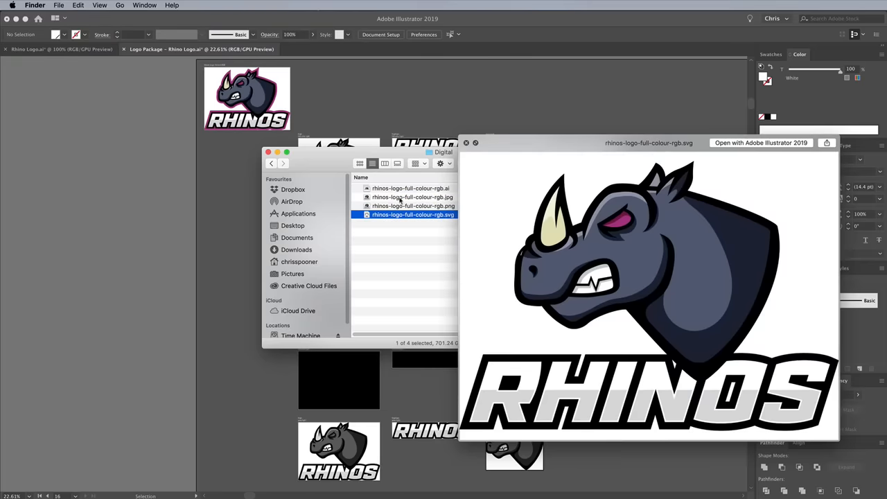